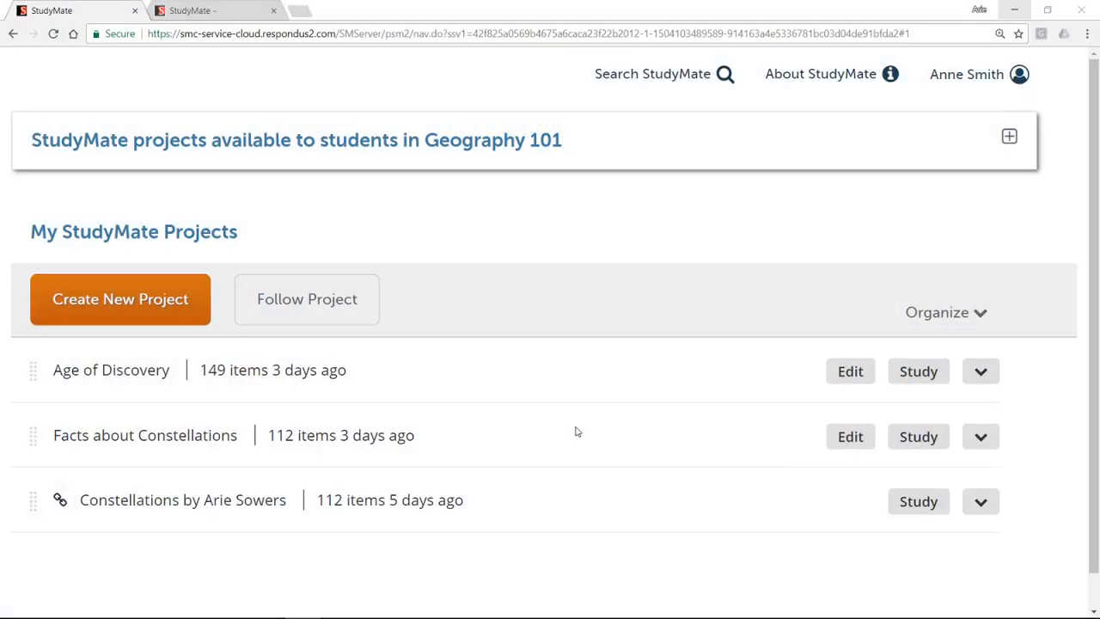
{"action": "mouse_move", "coordinate": [475, 420]}
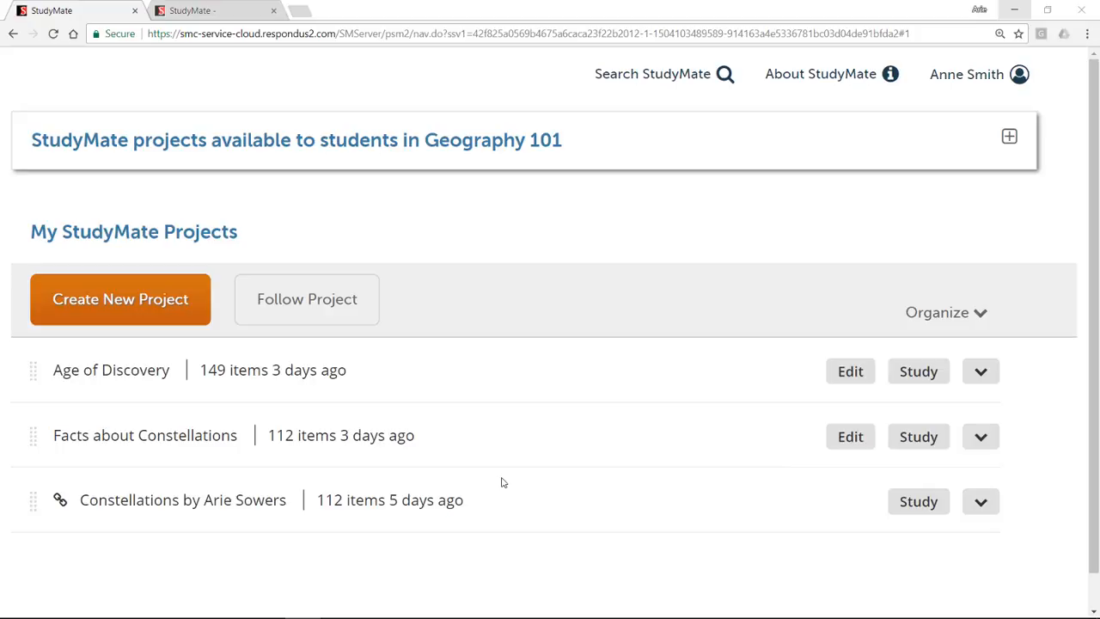
{"action": "mouse_move", "coordinate": [326, 397]}
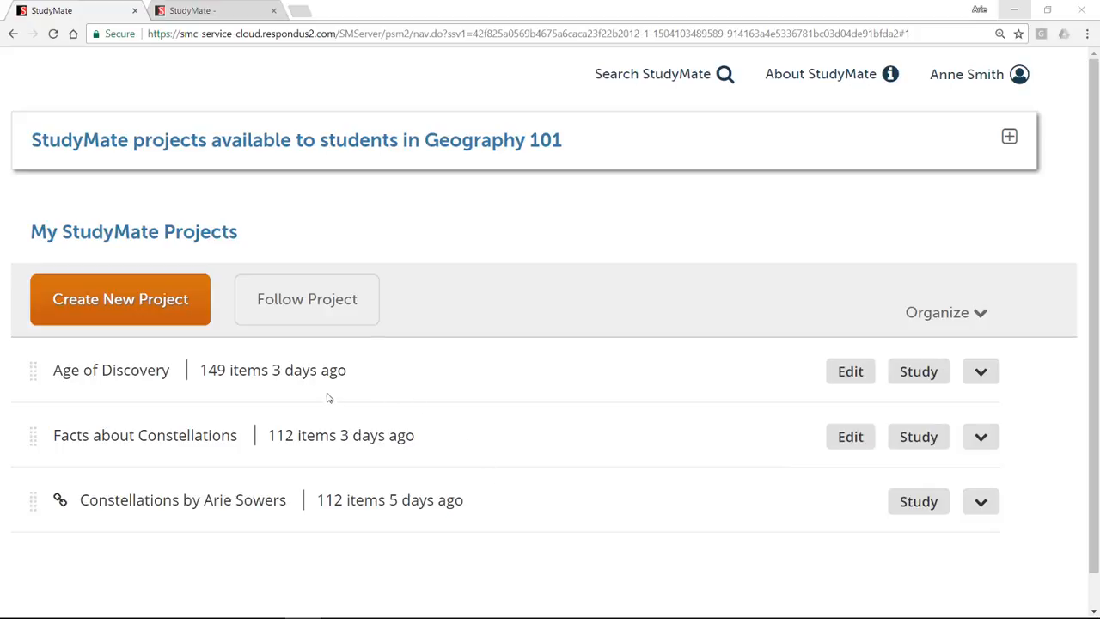
Review two Age of Discovery flash cards, flipping each to reveal its answer, then leave Flash Cards
{"action": "left_click", "coordinate": [124, 369]}
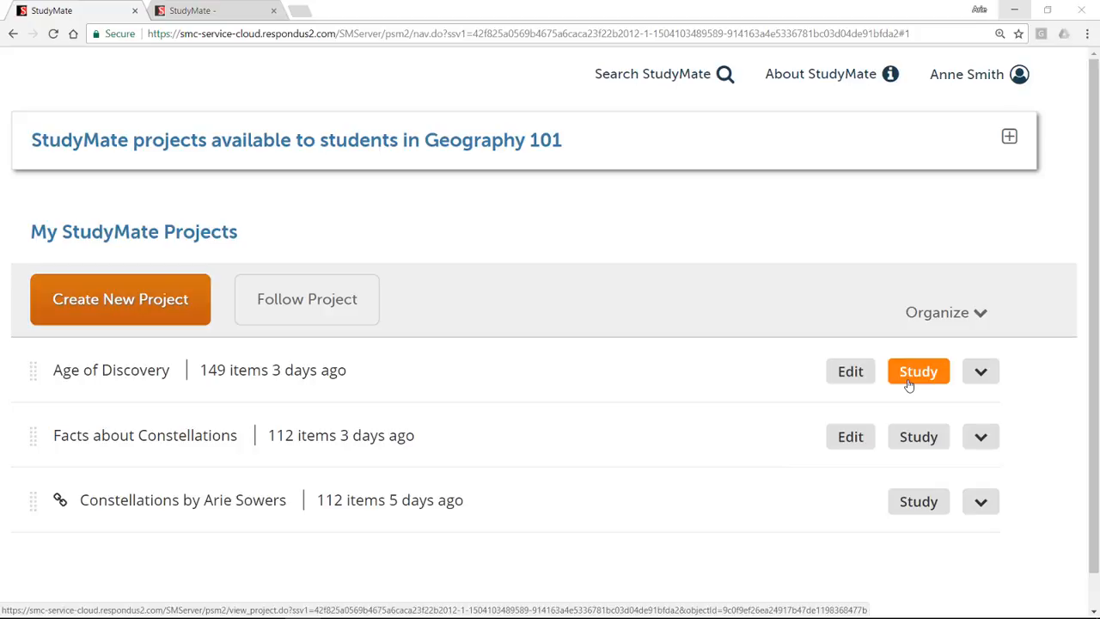
{"action": "left_click", "coordinate": [918, 372]}
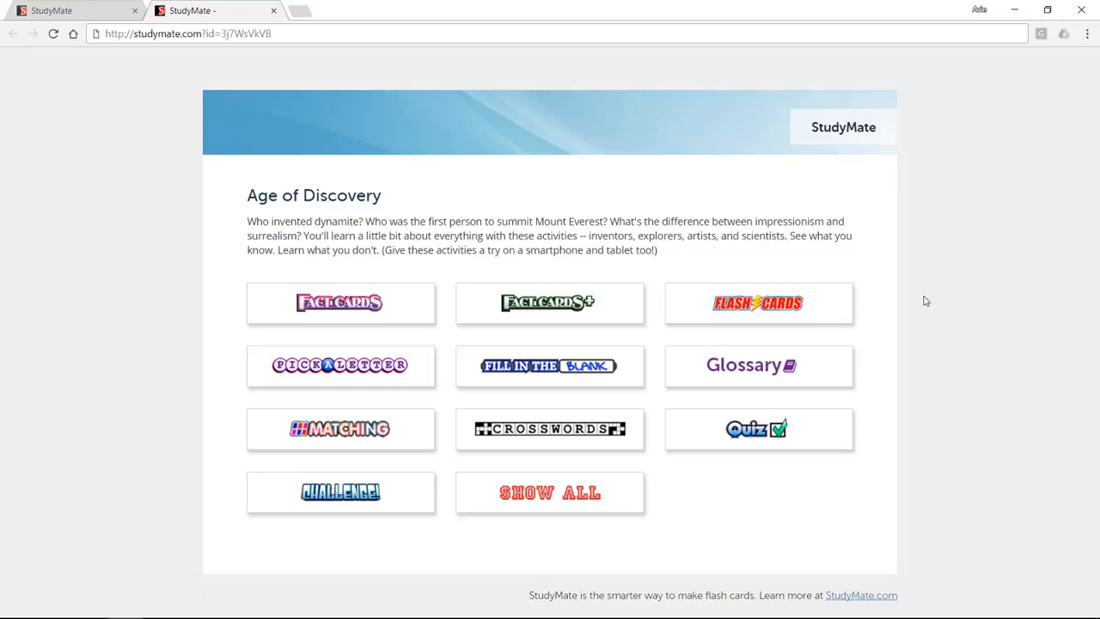
{"action": "left_click", "coordinate": [757, 302]}
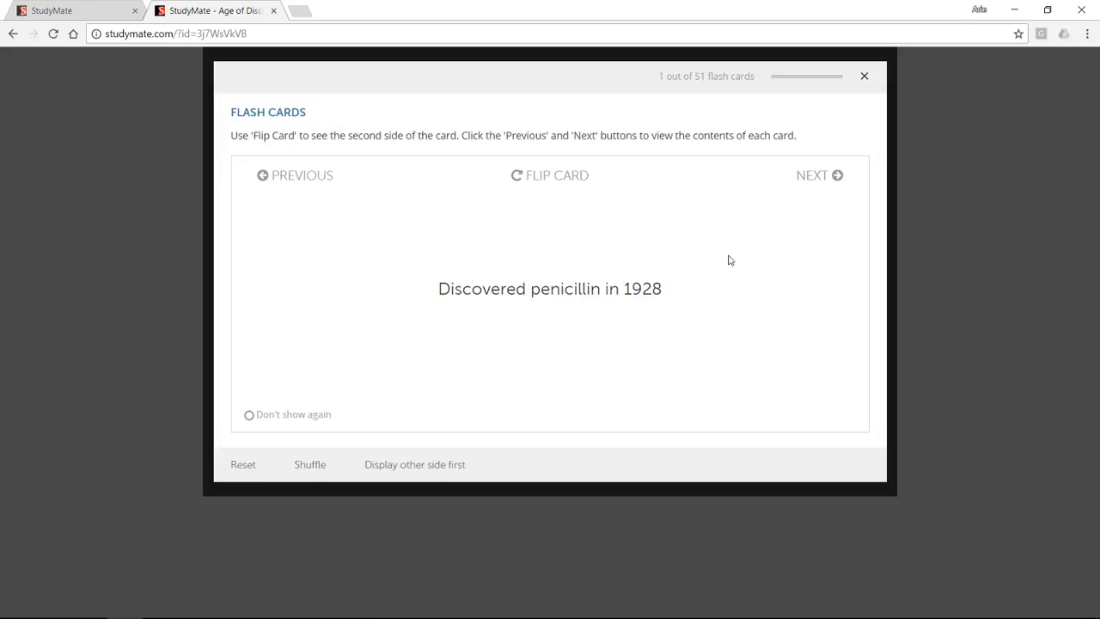
{"action": "left_click", "coordinate": [550, 175]}
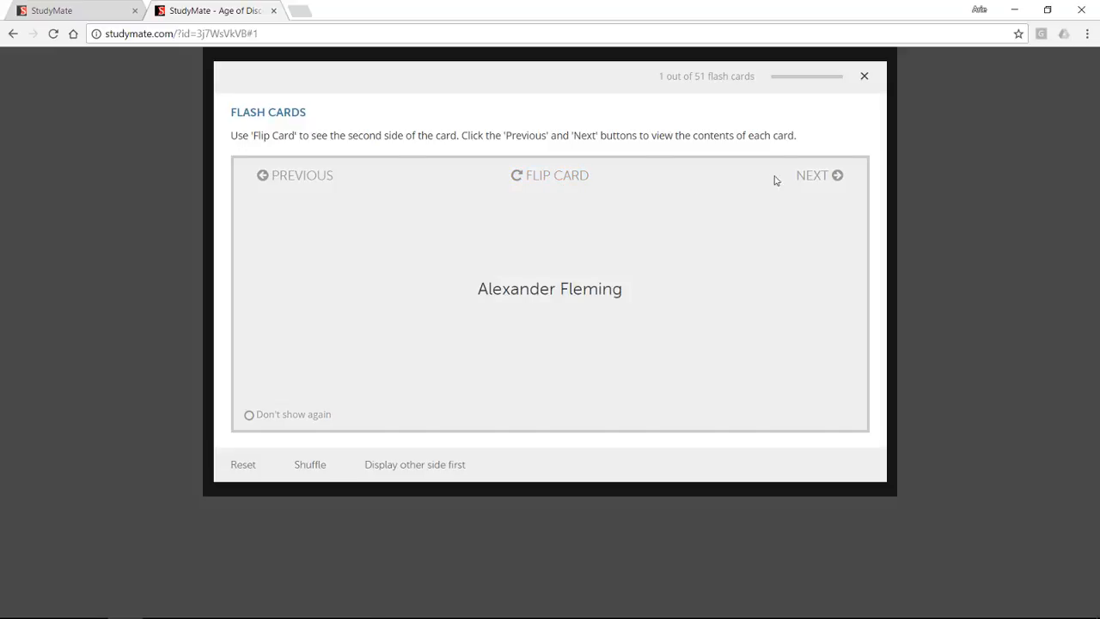
{"action": "left_click", "coordinate": [818, 175]}
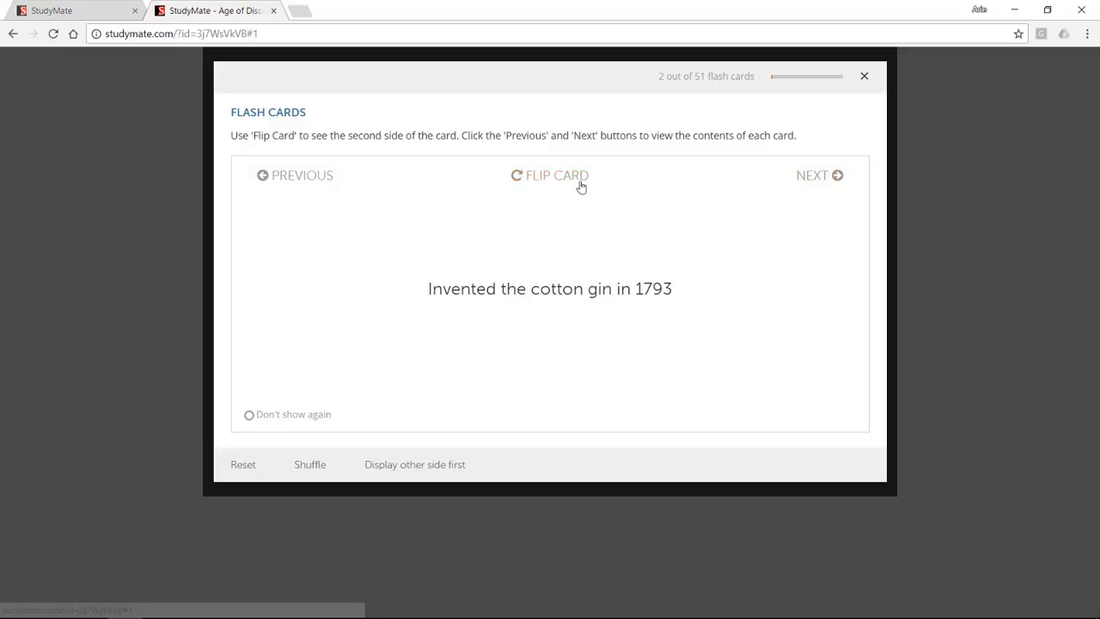
{"action": "left_click", "coordinate": [550, 175]}
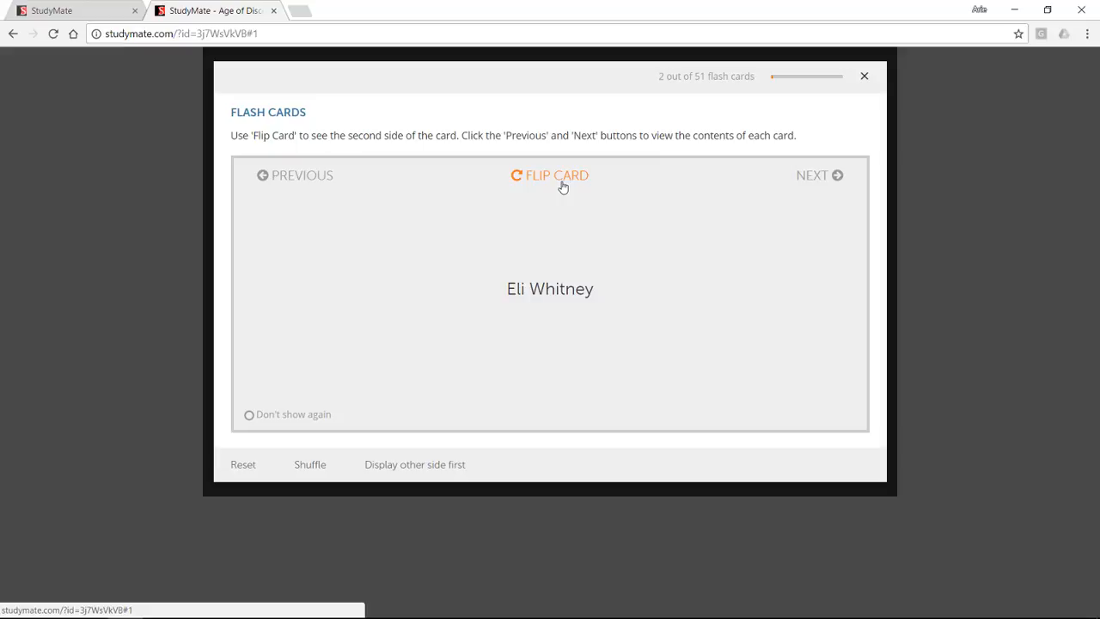
{"action": "left_click", "coordinate": [863, 75]}
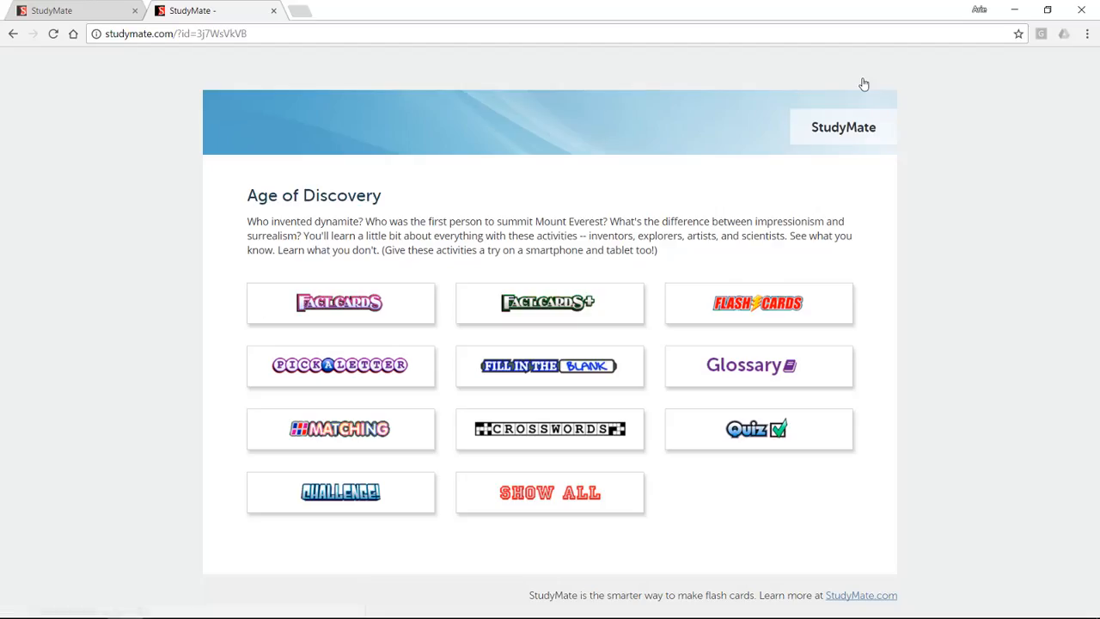
{"action": "mouse_move", "coordinate": [336, 363]}
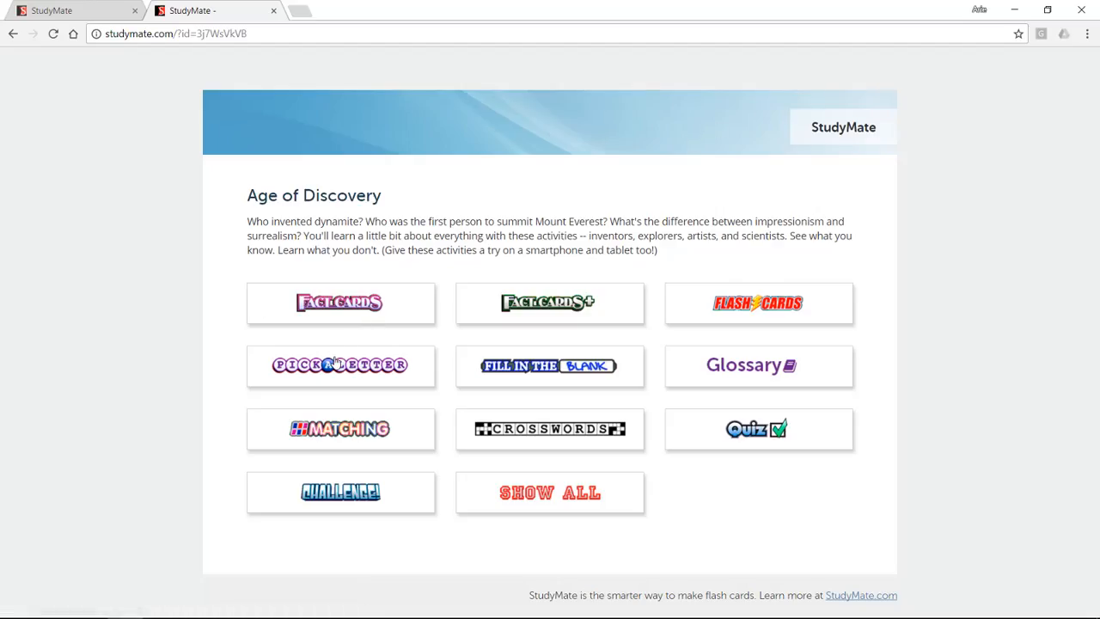
Play a round of Pick a Letter on Age of Discovery and return to the activity page
{"action": "left_click", "coordinate": [340, 364]}
{"action": "type", "text": "ALEXANDER FLEMING"}
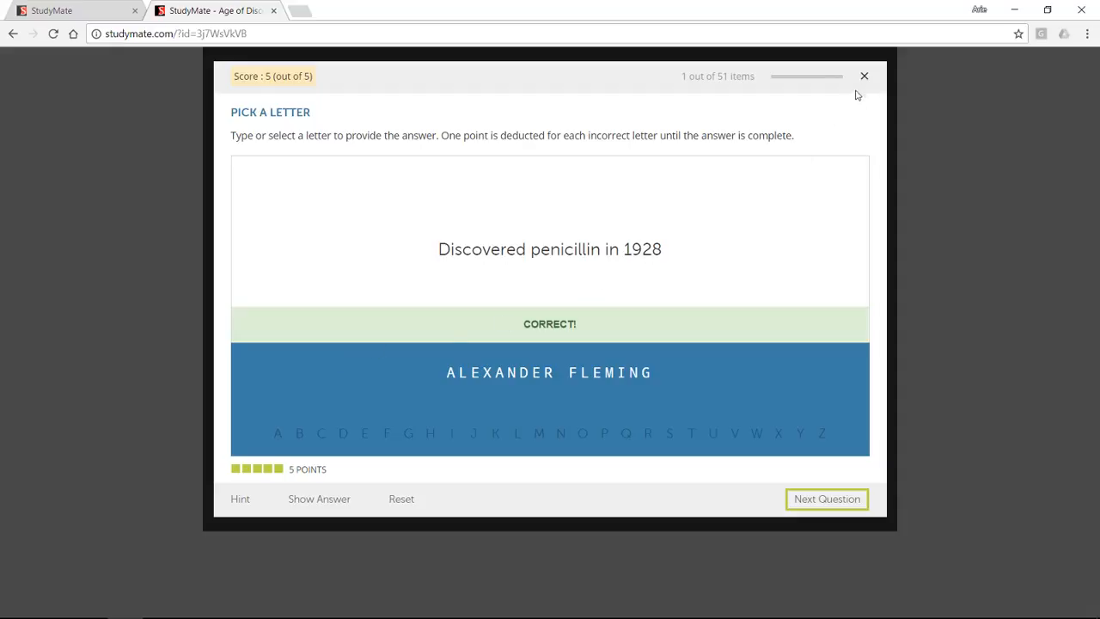
{"action": "left_click", "coordinate": [865, 76]}
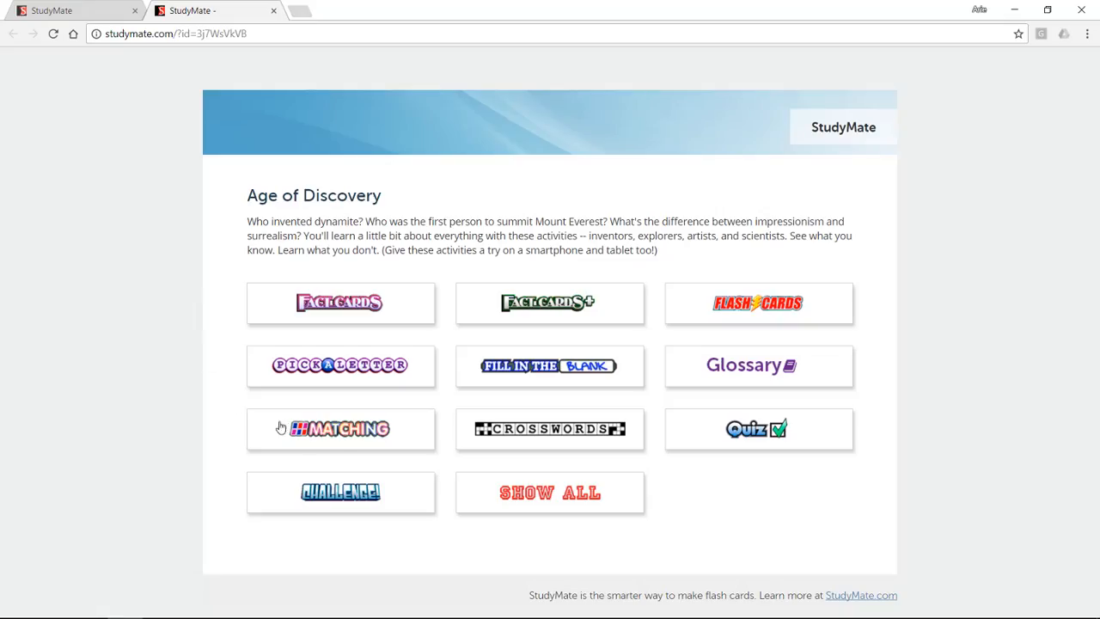
{"action": "mouse_move", "coordinate": [526, 447]}
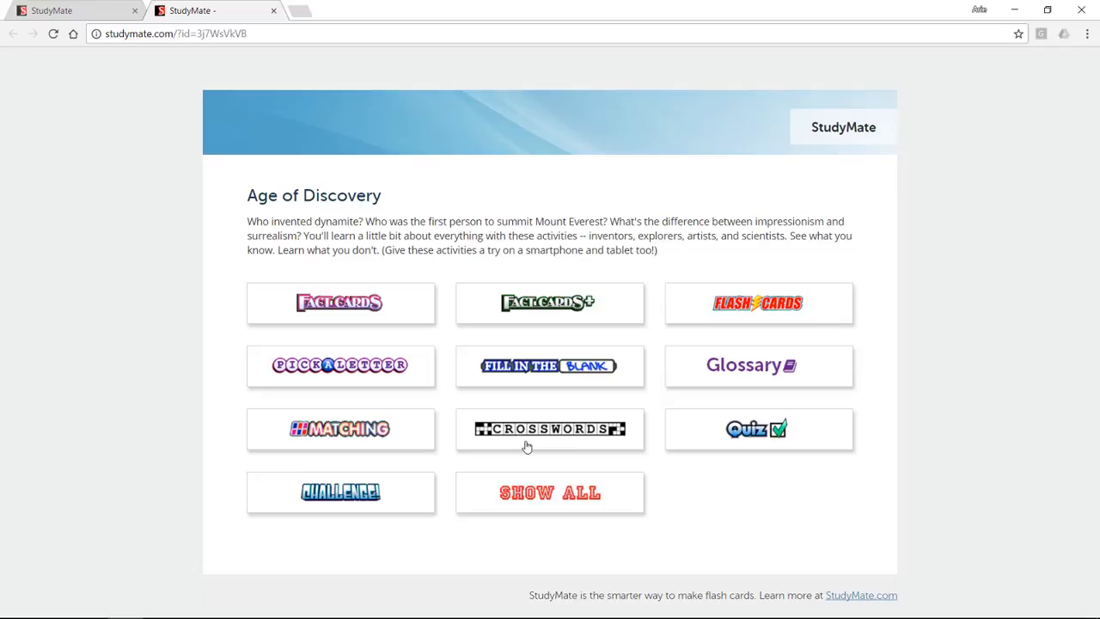
{"action": "mouse_move", "coordinate": [725, 440]}
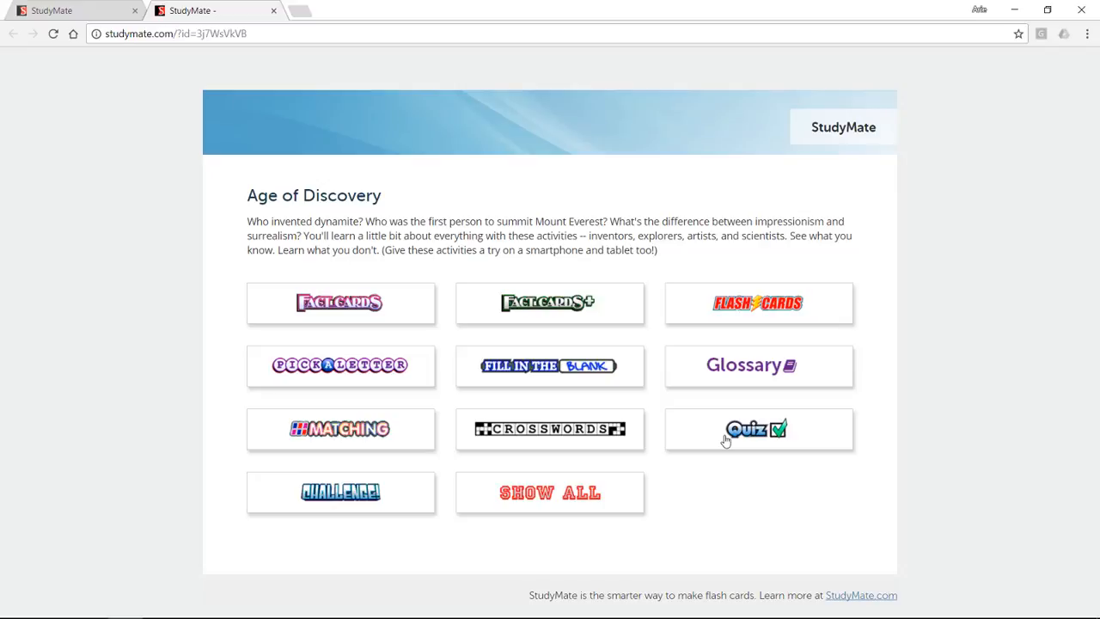
{"action": "mouse_move", "coordinate": [357, 261]}
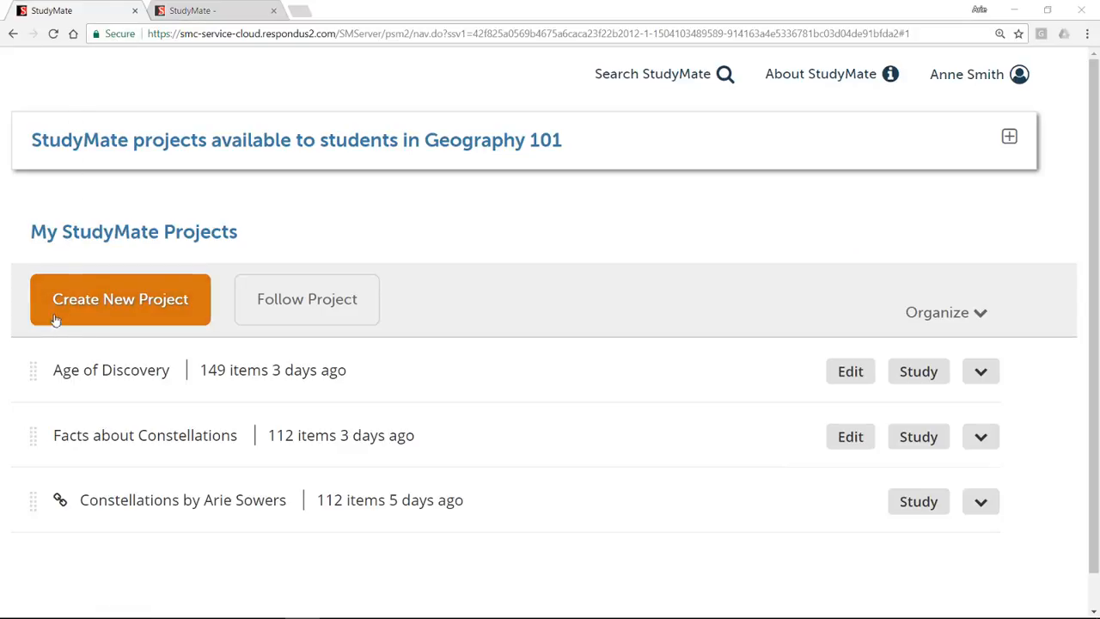
Create the project Early Space Programs, described as 'A brief history of space exploration, beginning in 1950', and save it
{"action": "left_click", "coordinate": [121, 300]}
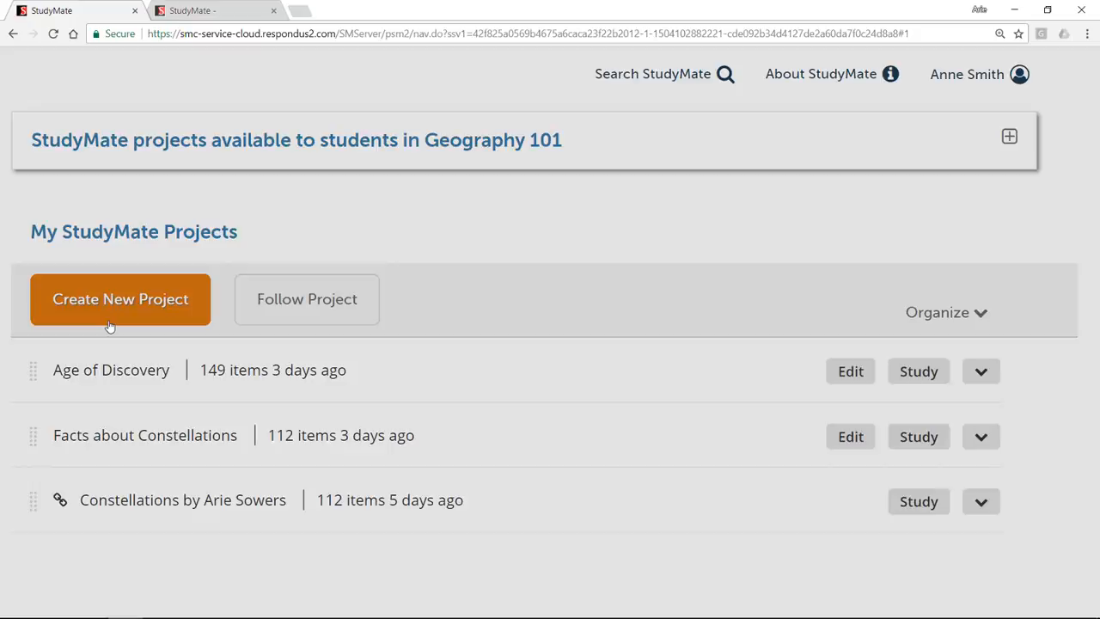
{"action": "left_click", "coordinate": [121, 299]}
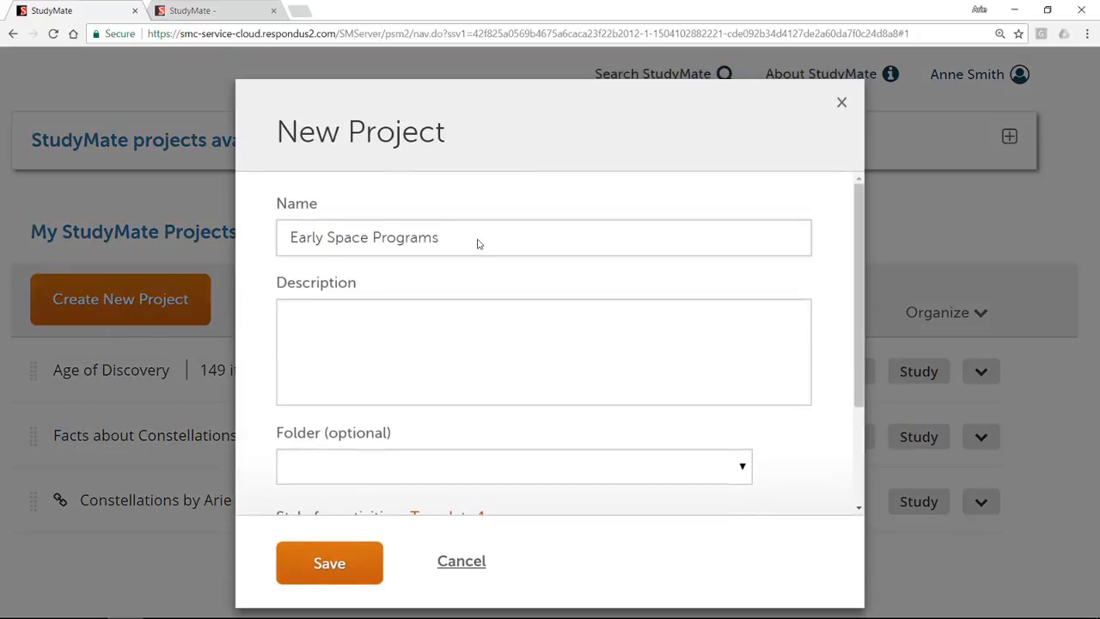
{"action": "type", "text": "A brief history of space exploration, beginning in 1950"}
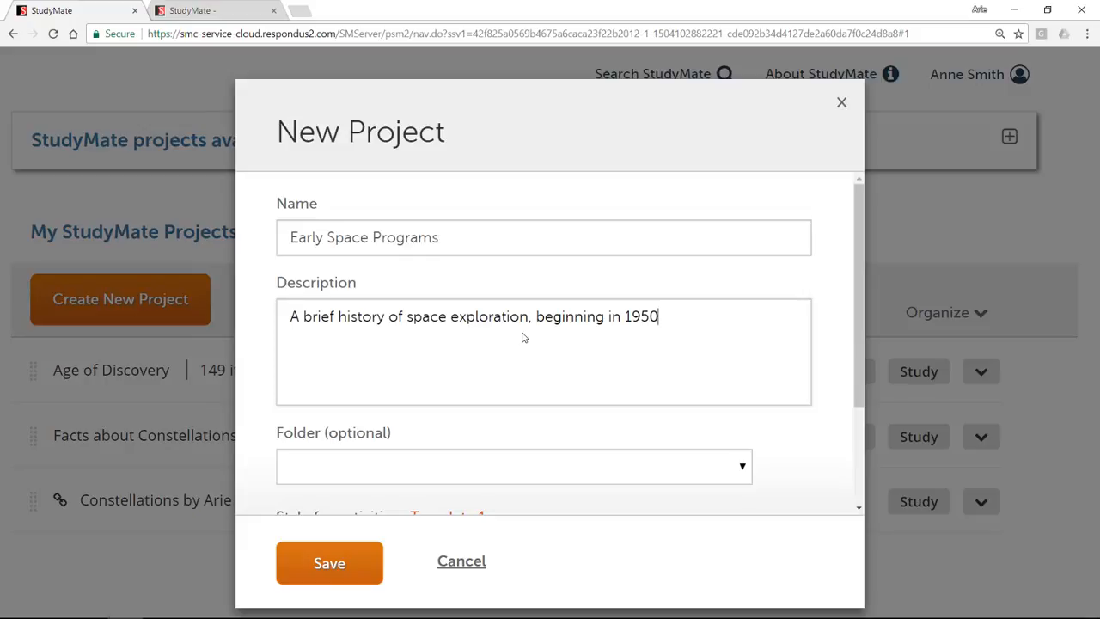
{"action": "mouse_move", "coordinate": [653, 334]}
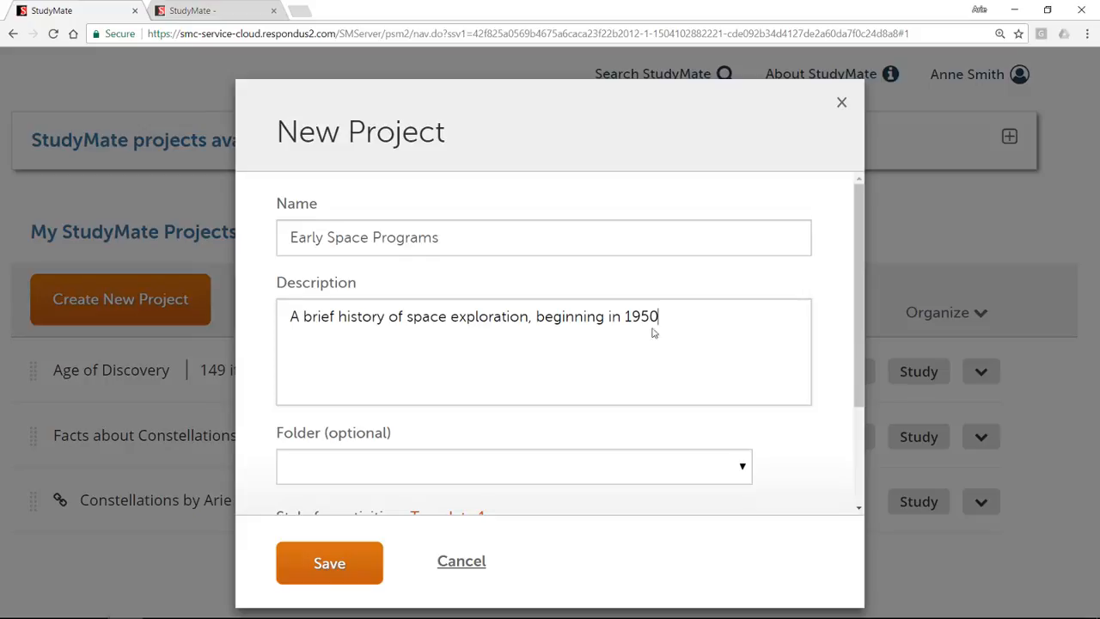
{"action": "scroll", "scroll_direction": "down", "scroll_amount": 3}
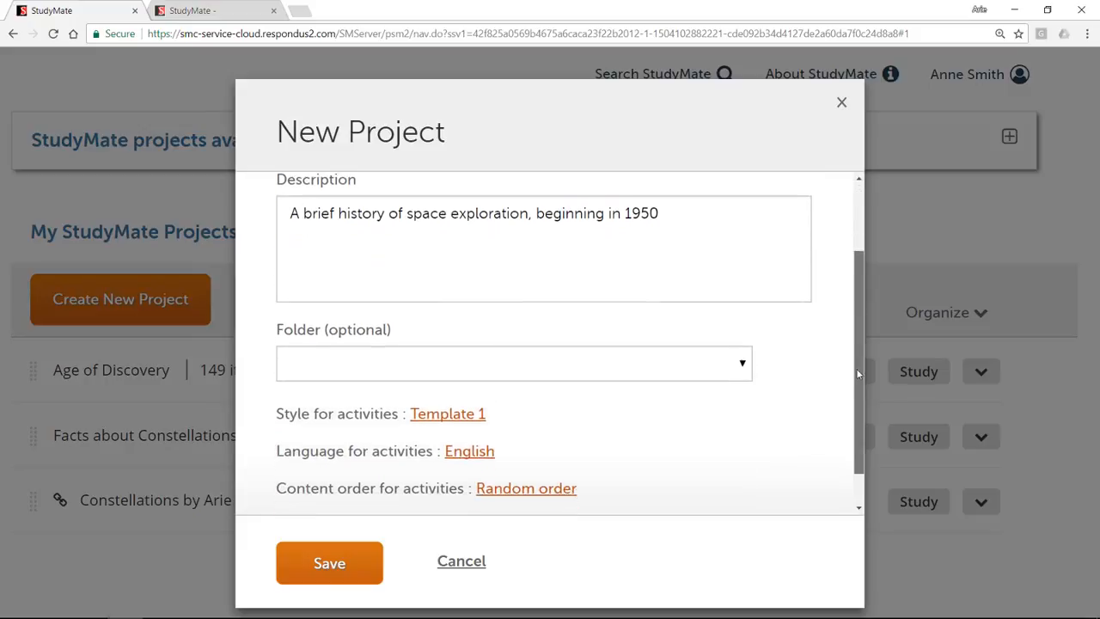
{"action": "scroll", "scroll_direction": "down", "scroll_amount": 3}
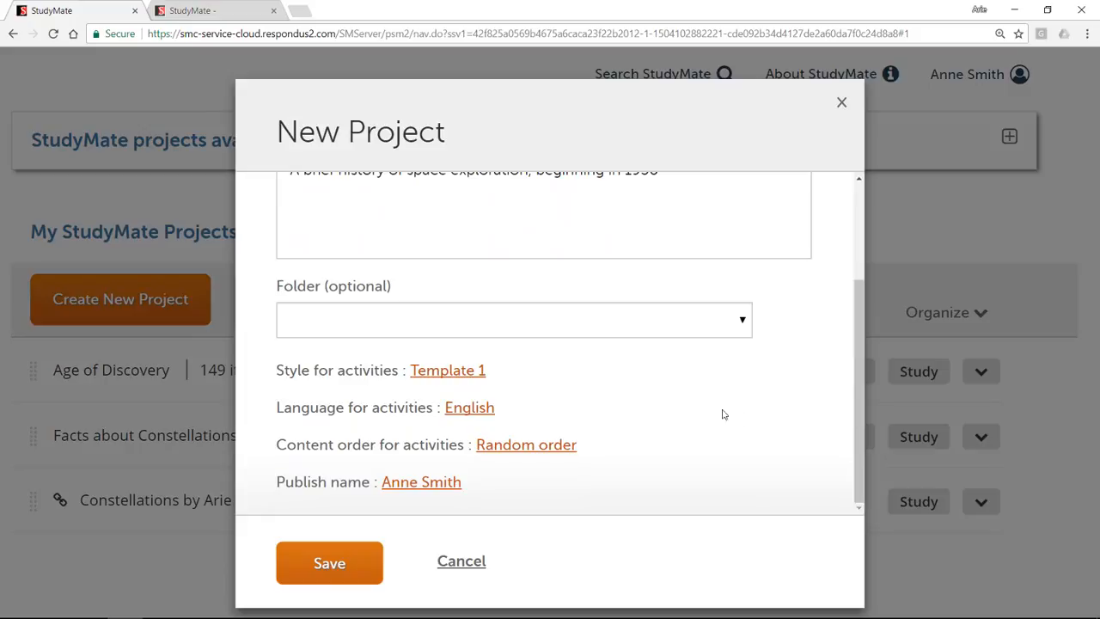
{"action": "mouse_move", "coordinate": [640, 478]}
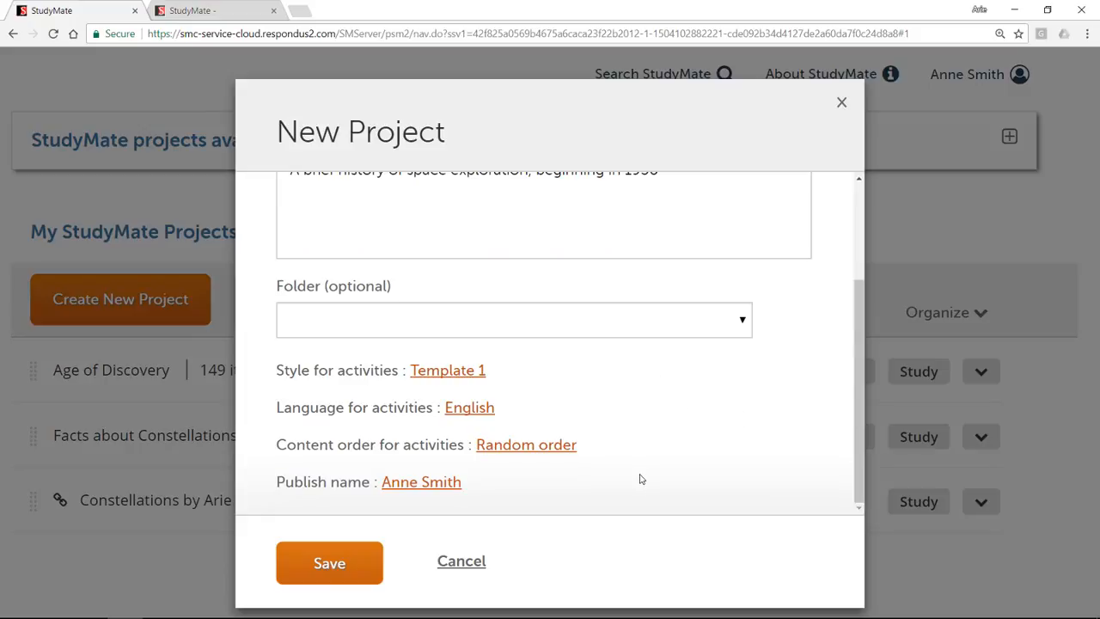
{"action": "mouse_move", "coordinate": [331, 564]}
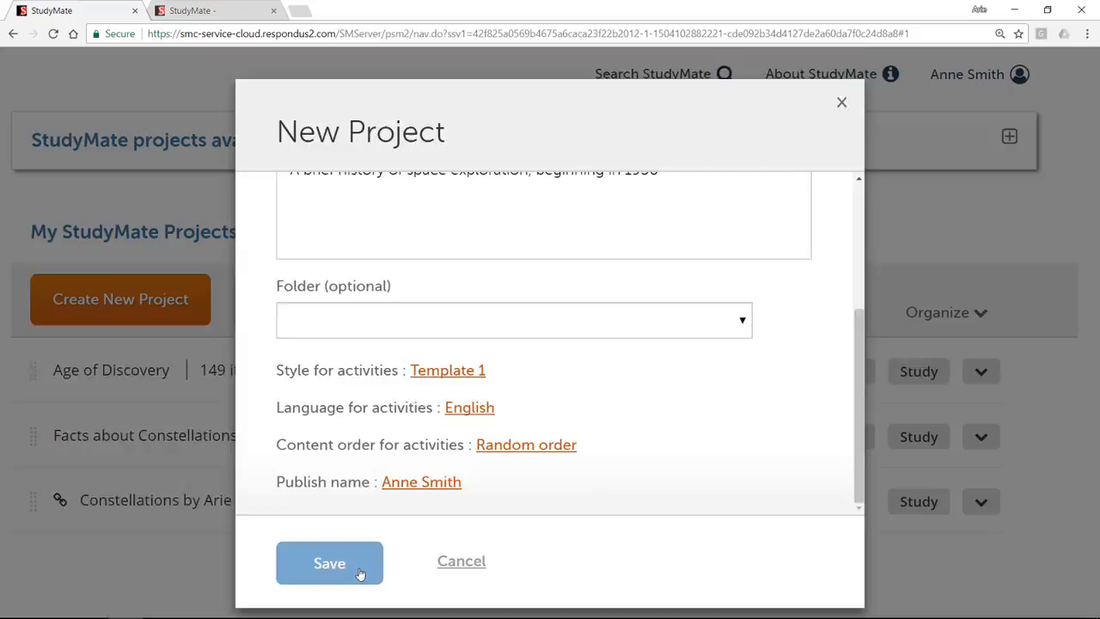
{"action": "left_click", "coordinate": [330, 564]}
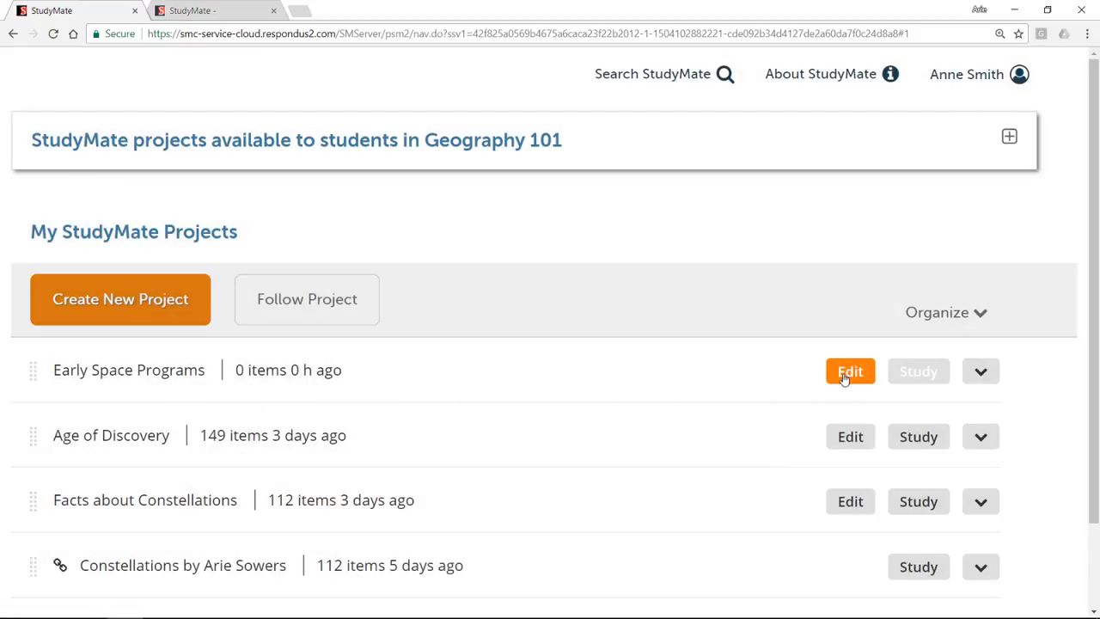
Edit the Early Space Programs project and begin a new fact about Sputnik 1
{"action": "left_click", "coordinate": [849, 371]}
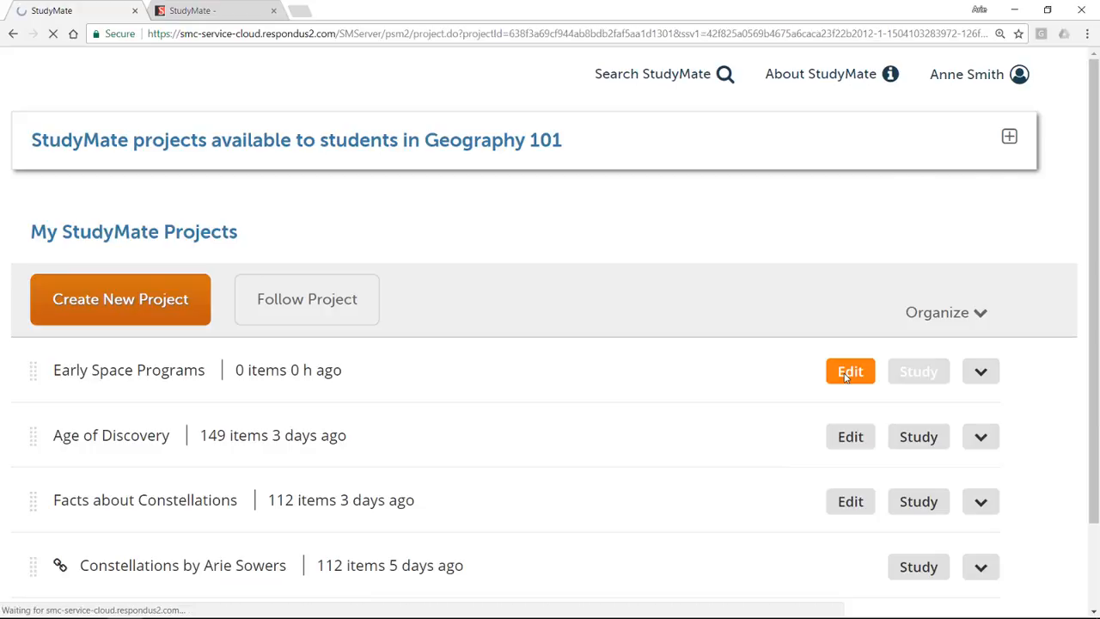
{"action": "left_click", "coordinate": [849, 372]}
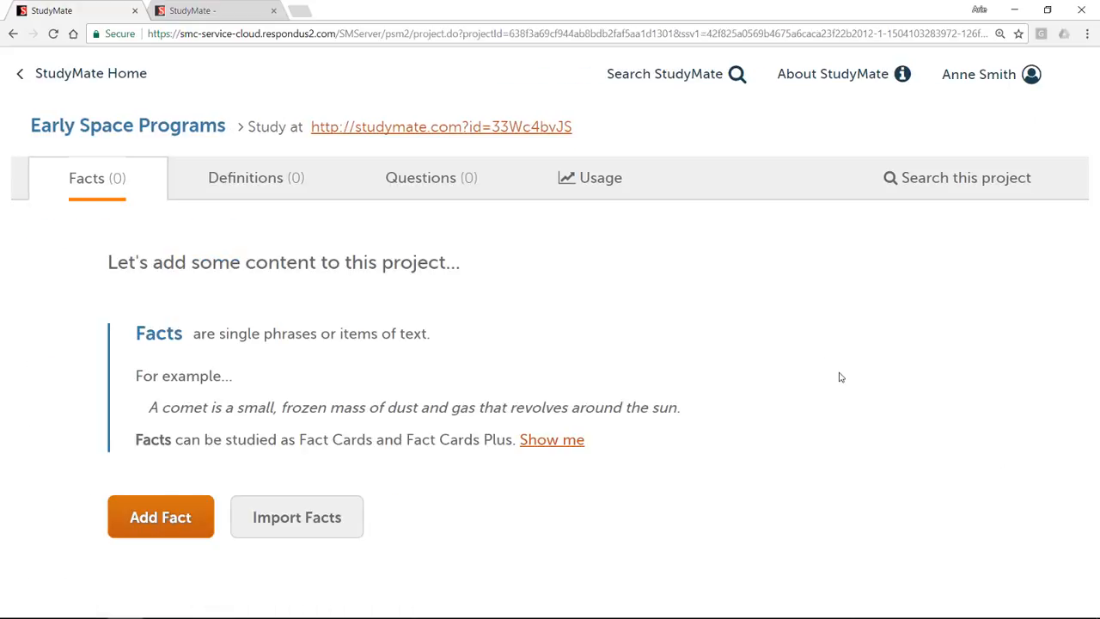
{"action": "mouse_move", "coordinate": [79, 210]}
{"action": "type", "text": "Sputnik 1 was launched in 1957 by the Soviet Union"}
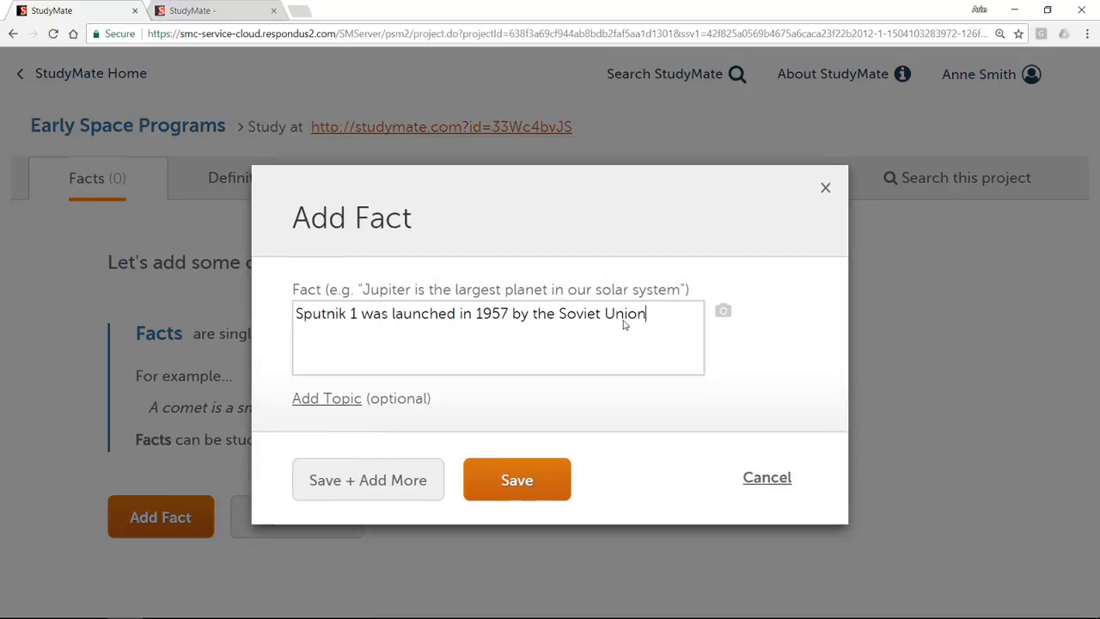
Attach sputnik.jpg to the Sputnik 1 fact, file it under Satellites, and save it
{"action": "left_click", "coordinate": [722, 310]}
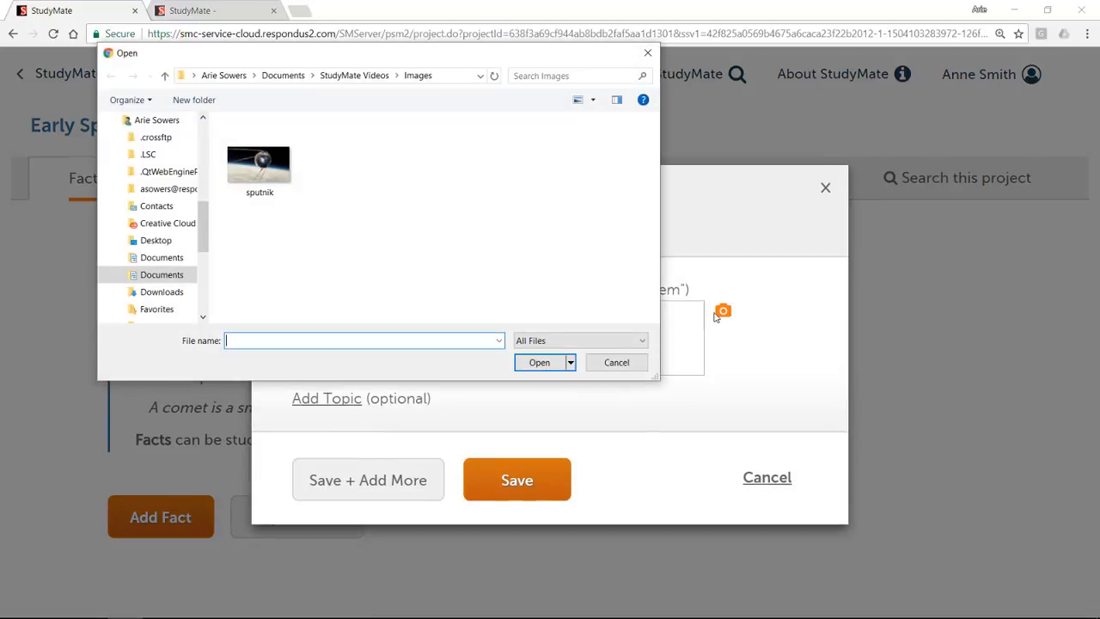
{"action": "double_click", "coordinate": [260, 164]}
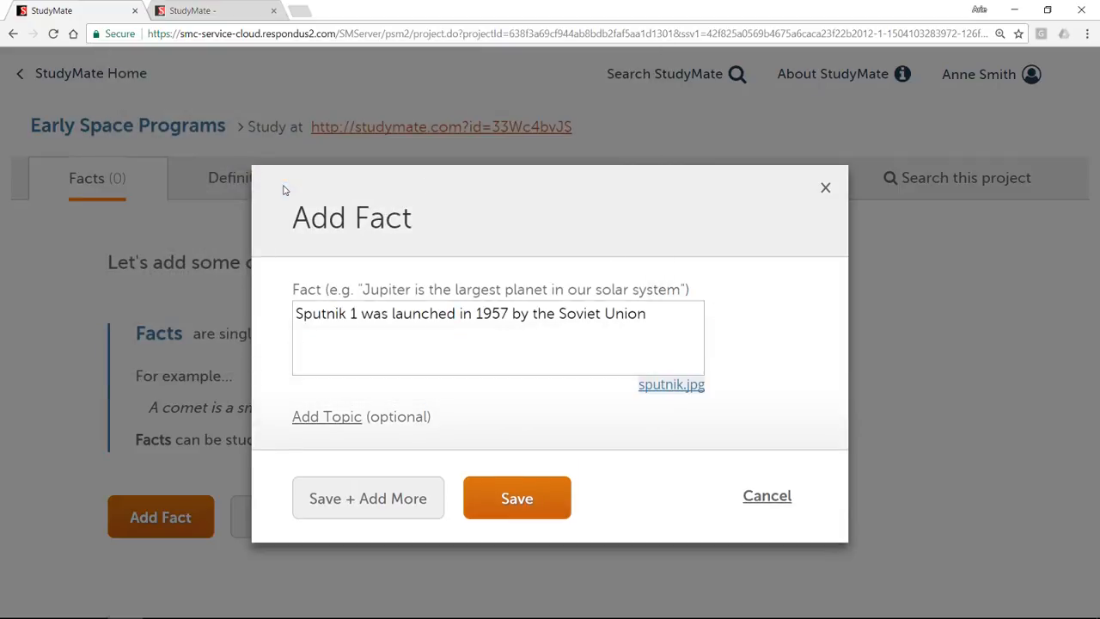
{"action": "mouse_move", "coordinate": [334, 352]}
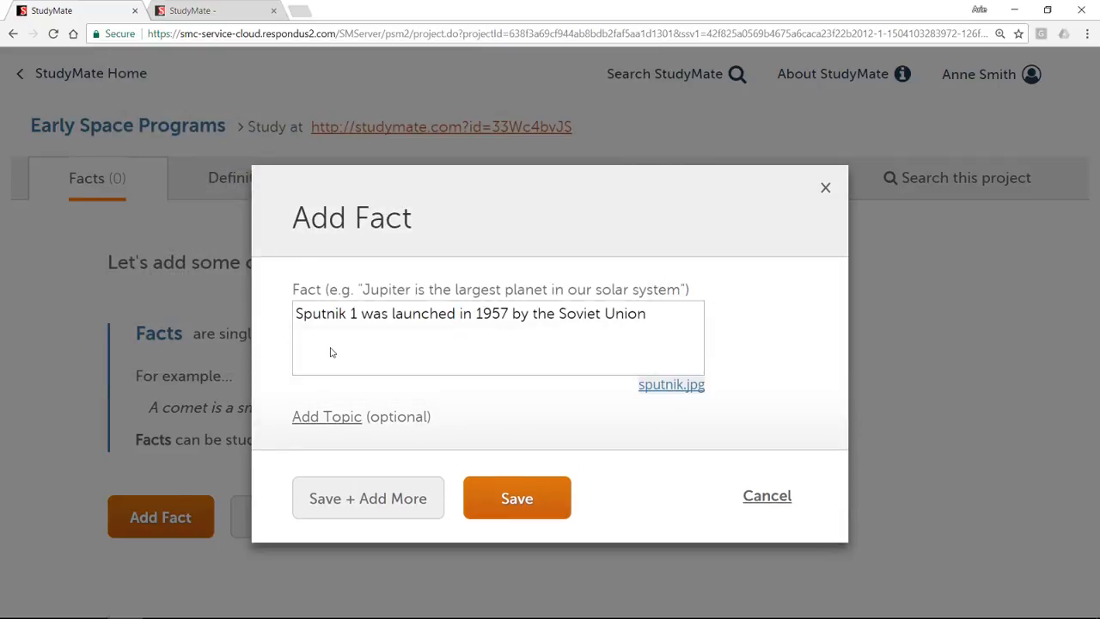
{"action": "left_click", "coordinate": [327, 416]}
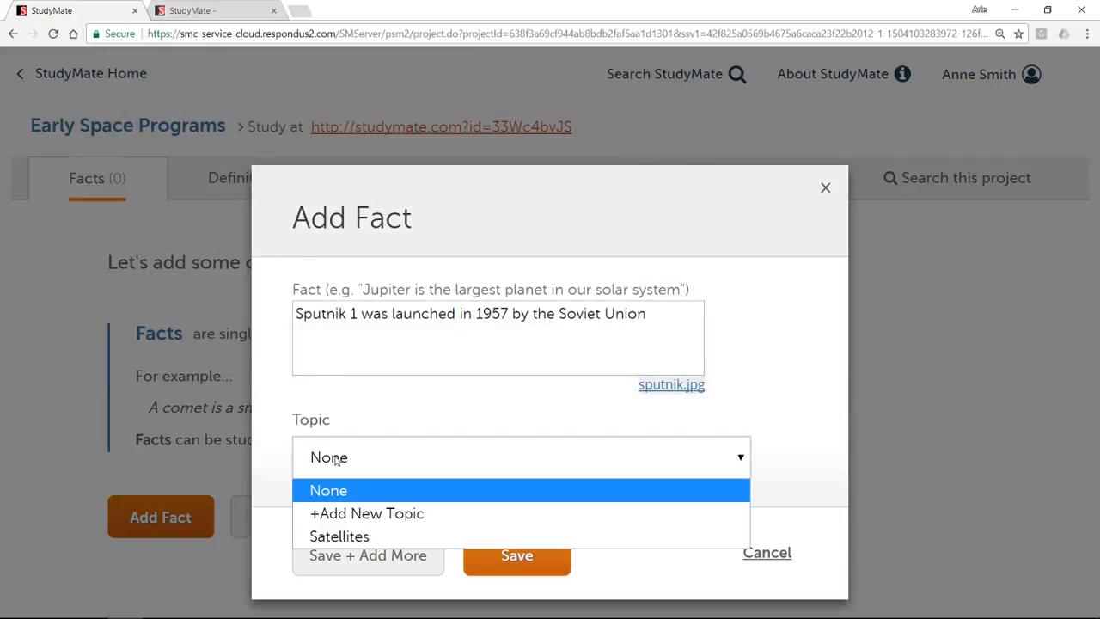
{"action": "left_click", "coordinate": [340, 537]}
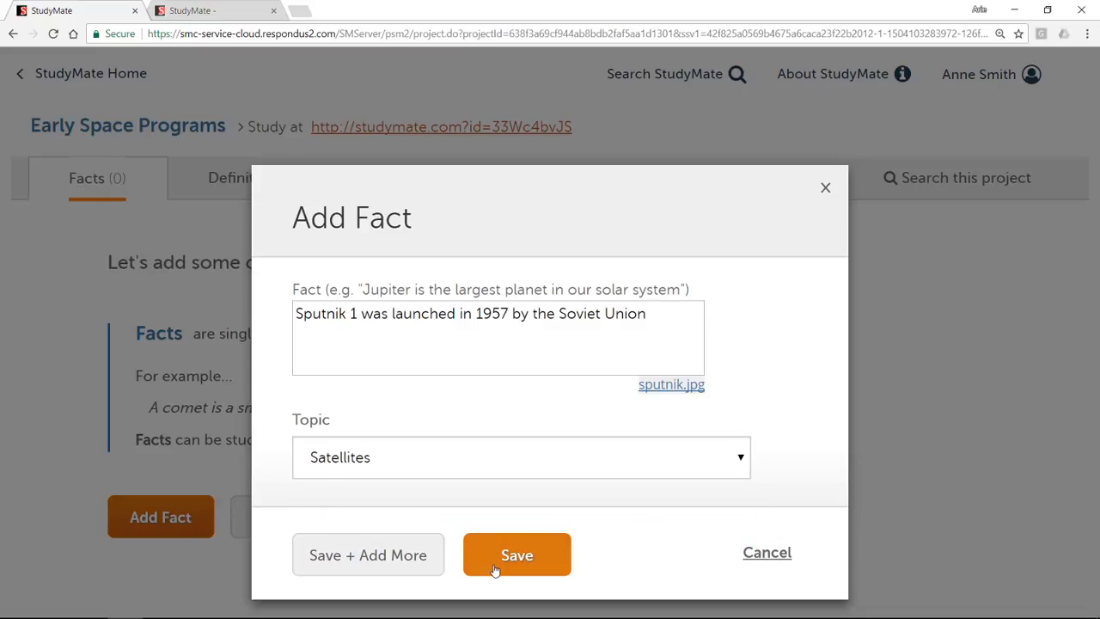
{"action": "left_click", "coordinate": [516, 554]}
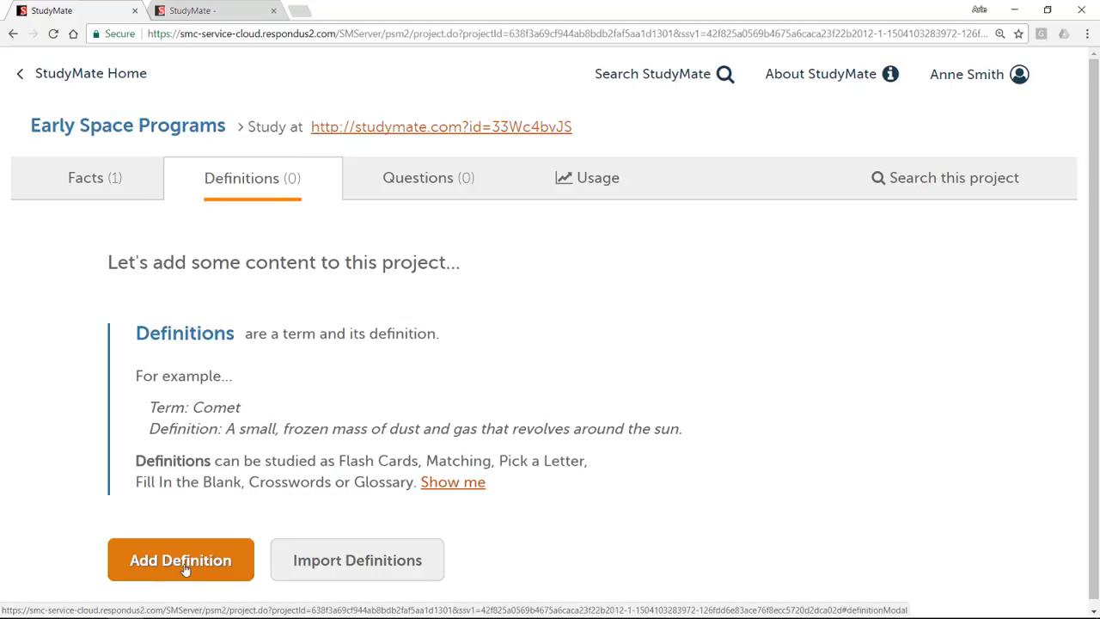
Add the definition Meteoroid: 'Small rock that orbits the sun' and save it
{"action": "left_click", "coordinate": [181, 560]}
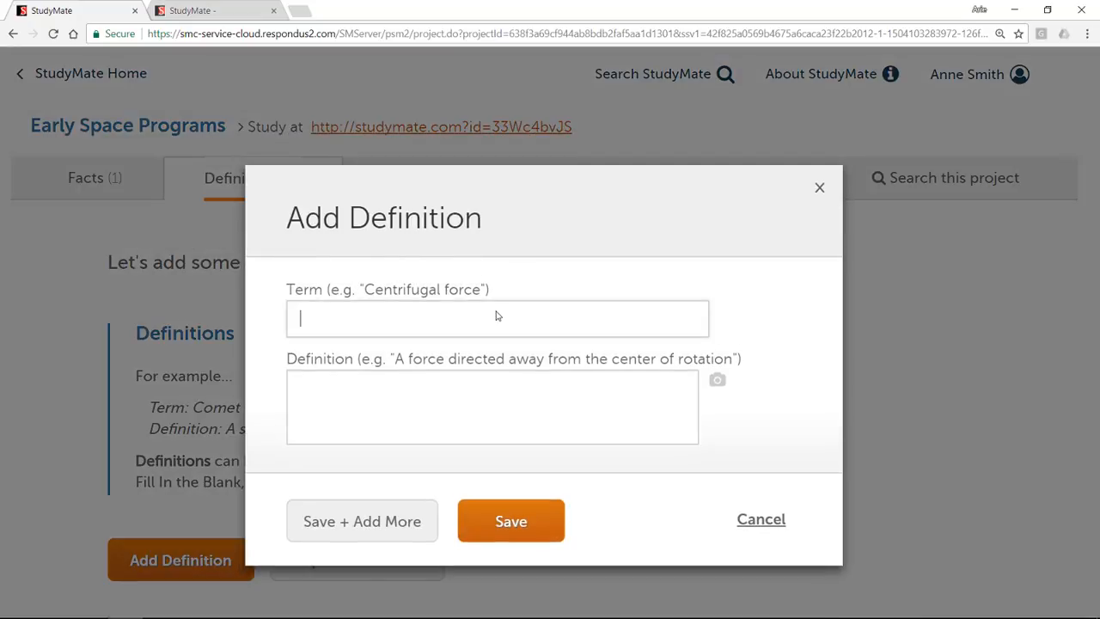
{"action": "type", "text": "Small rock that orbits the sun"}
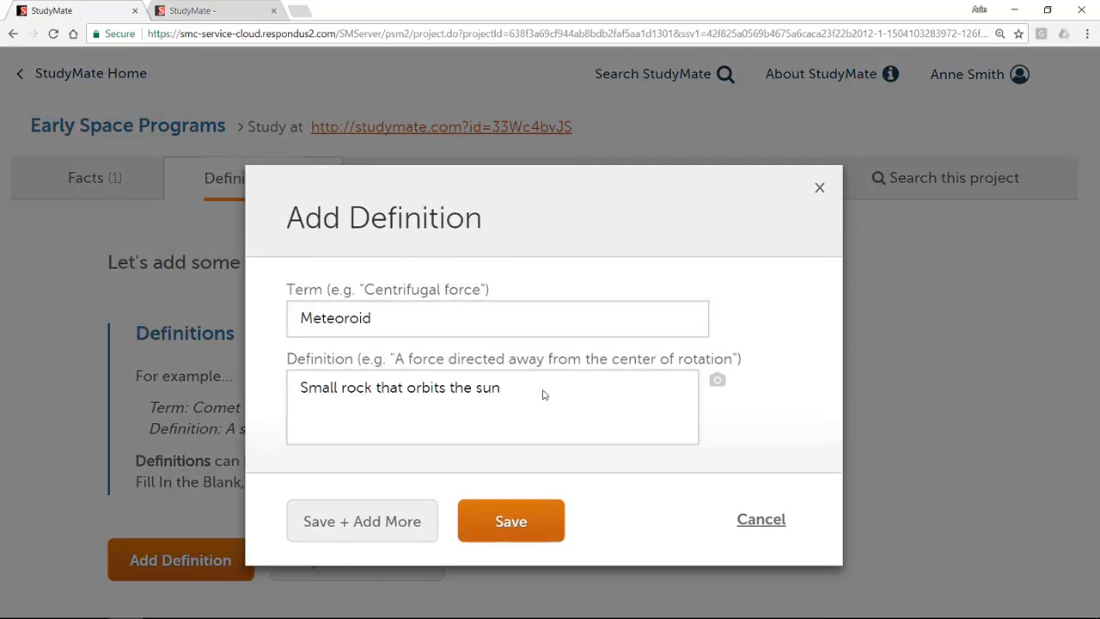
{"action": "left_click", "coordinate": [511, 521]}
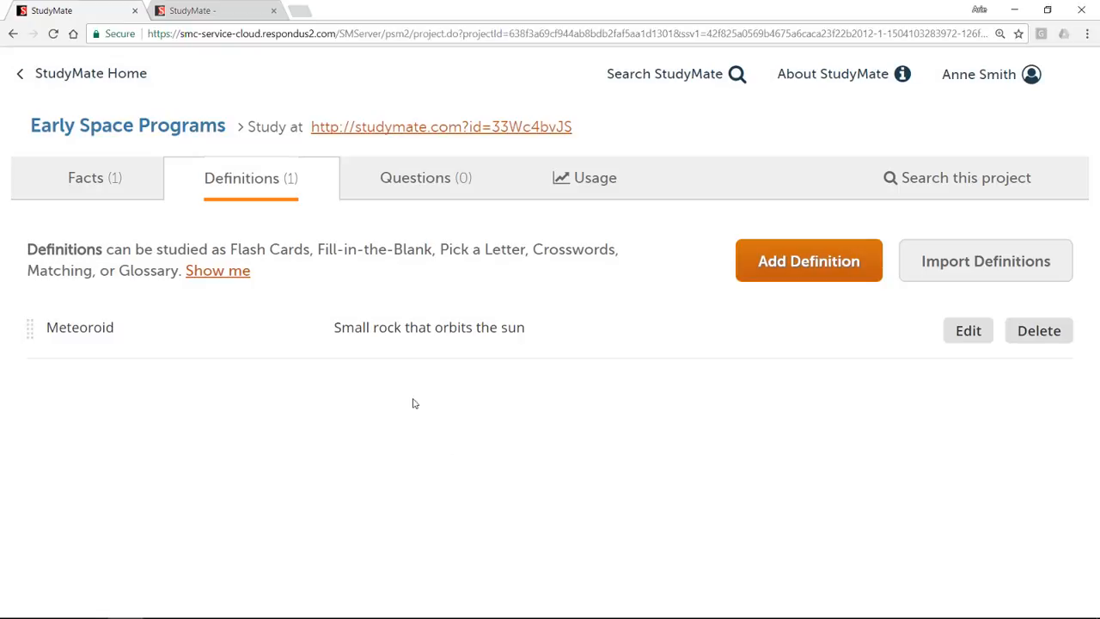
{"action": "mouse_move", "coordinate": [471, 351]}
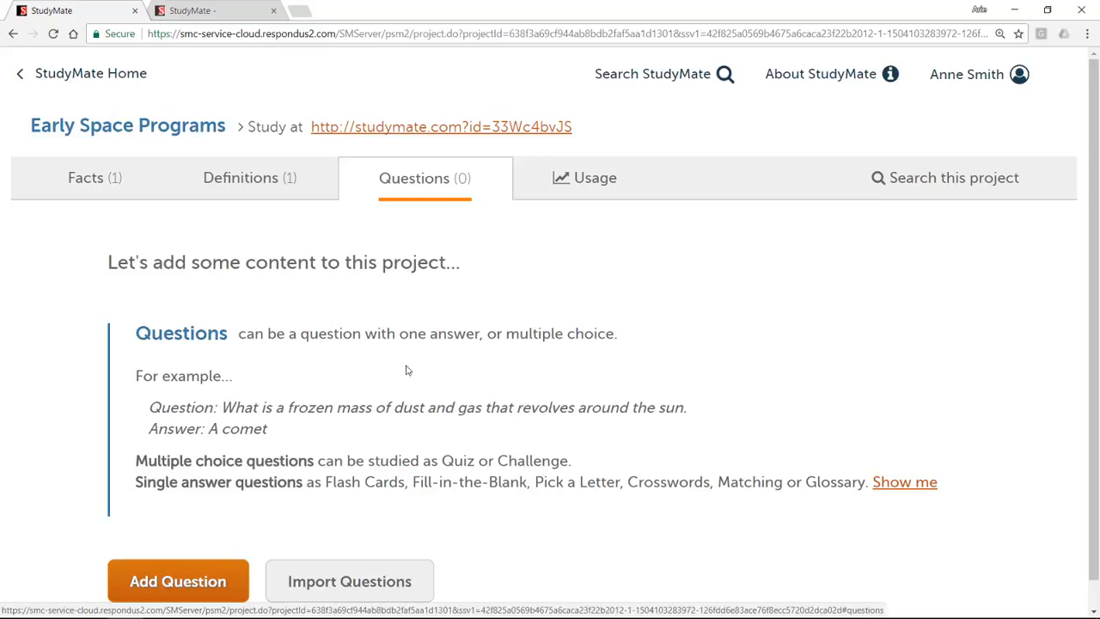
Add the question 'Who was the first person to walk on the moon?' with four astronauts including Buzz Aldrin, Neil Armstrong correct
{"action": "left_click", "coordinate": [177, 581]}
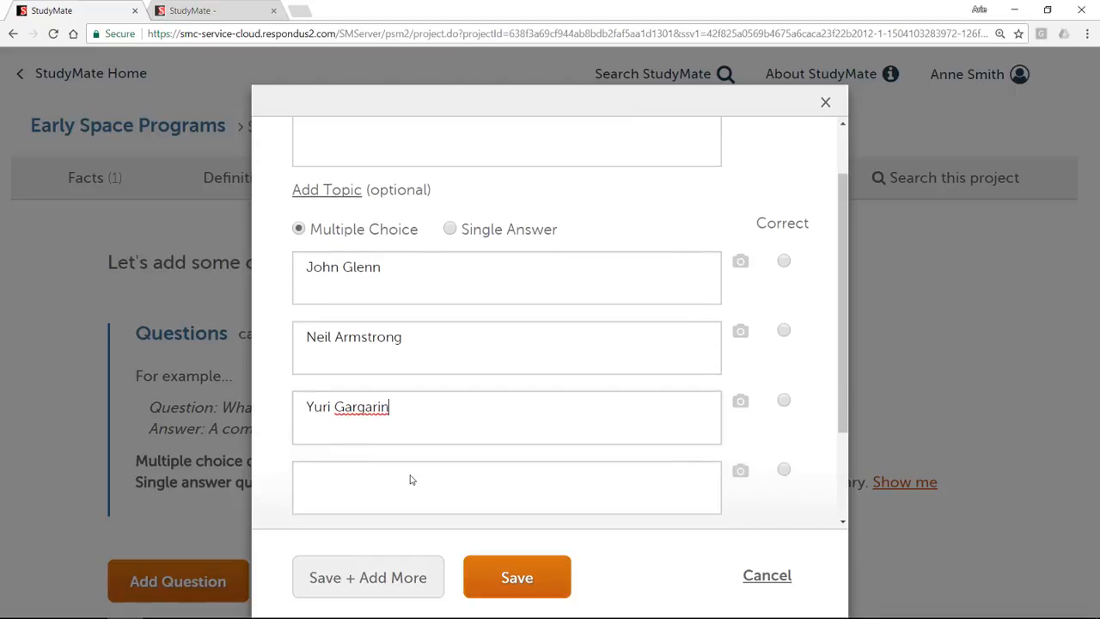
{"action": "type", "text": "Buzz Aldrin"}
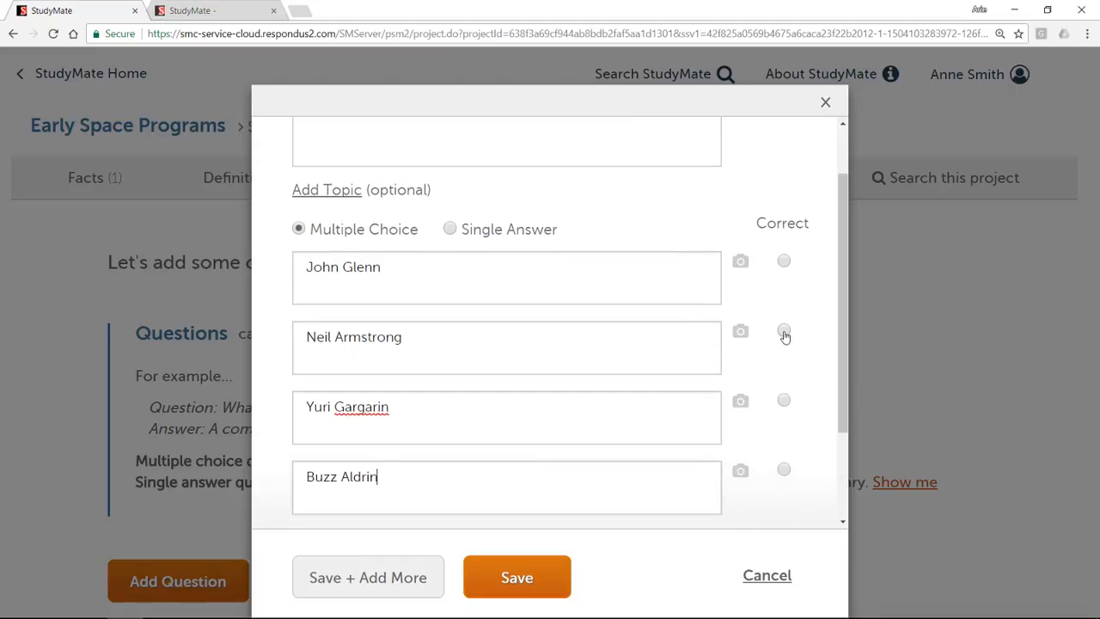
{"action": "left_click", "coordinate": [784, 330]}
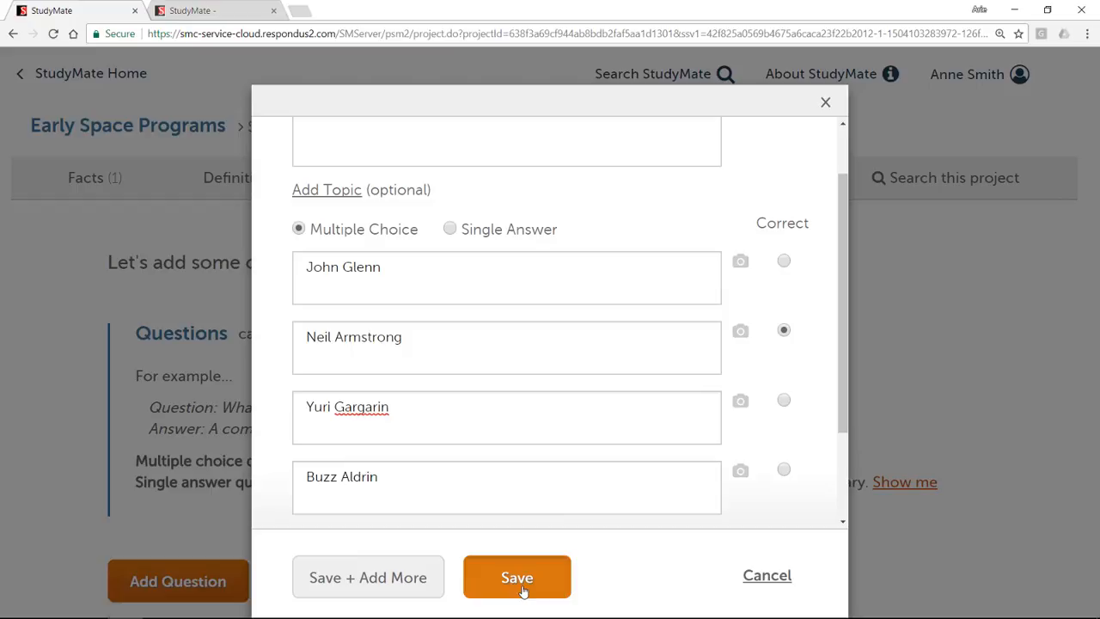
{"action": "left_click", "coordinate": [516, 578]}
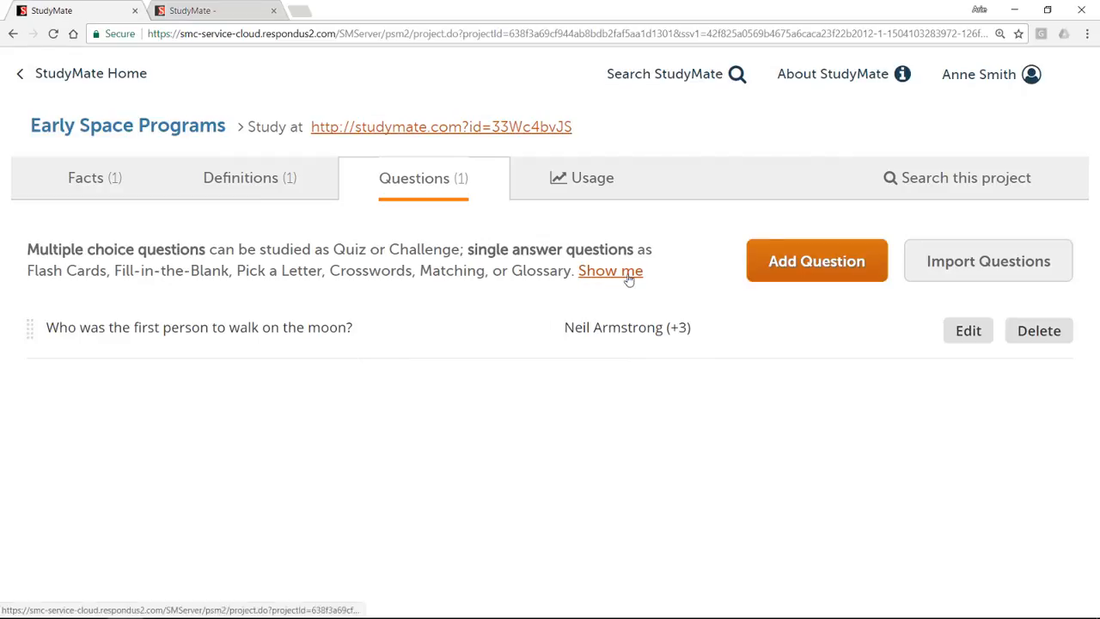
Preview the activities overview and the student study page, then return to the projects list
{"action": "left_click", "coordinate": [610, 270]}
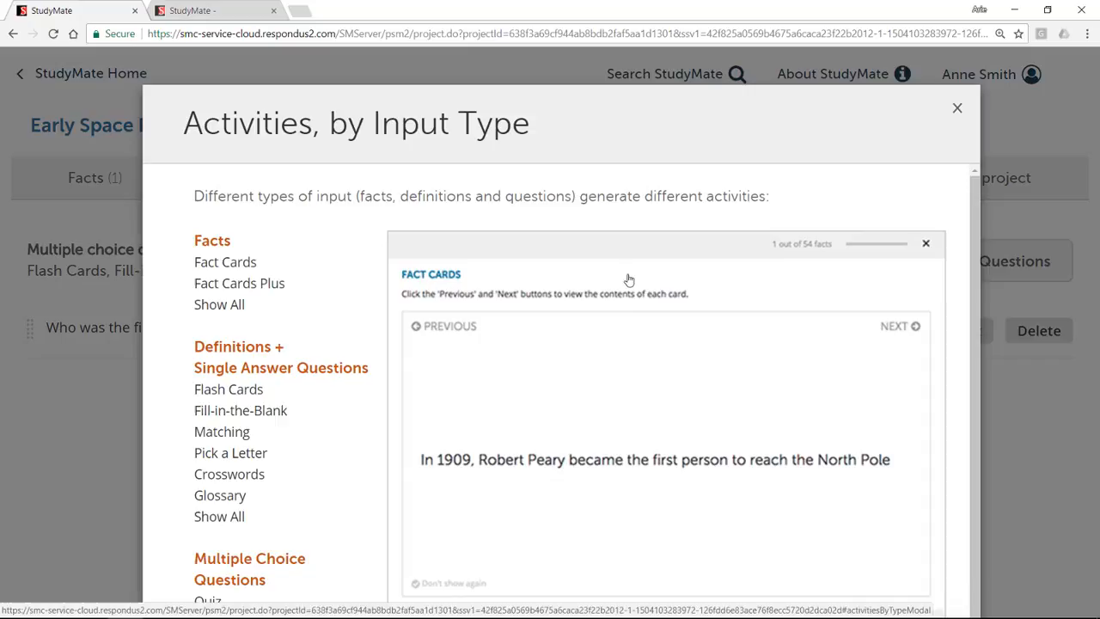
{"action": "left_click", "coordinate": [956, 107]}
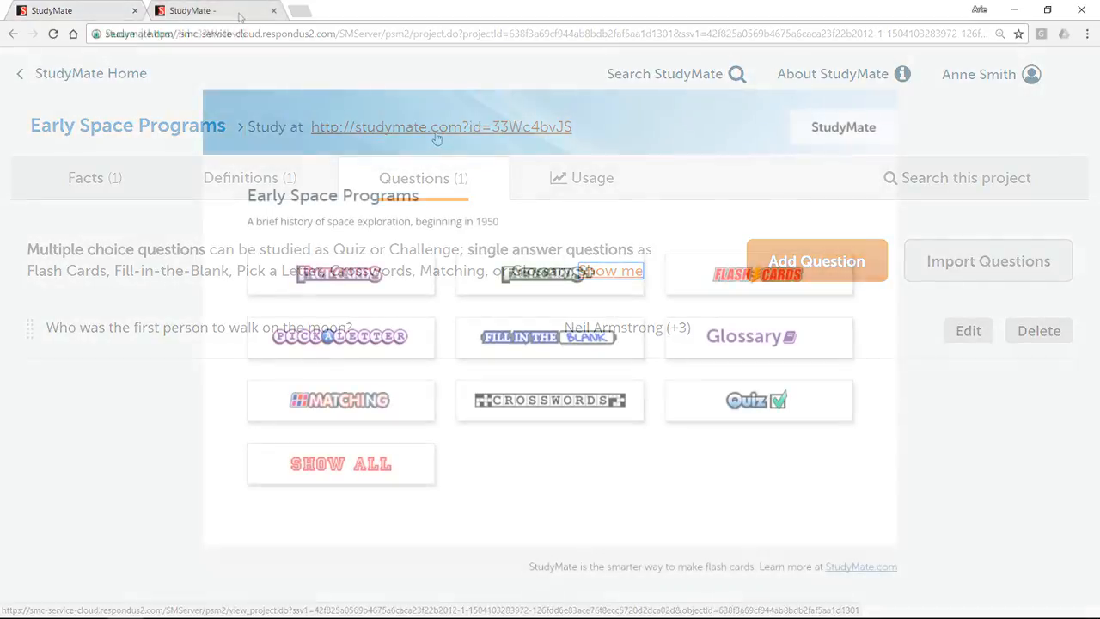
{"action": "left_click", "coordinate": [440, 128]}
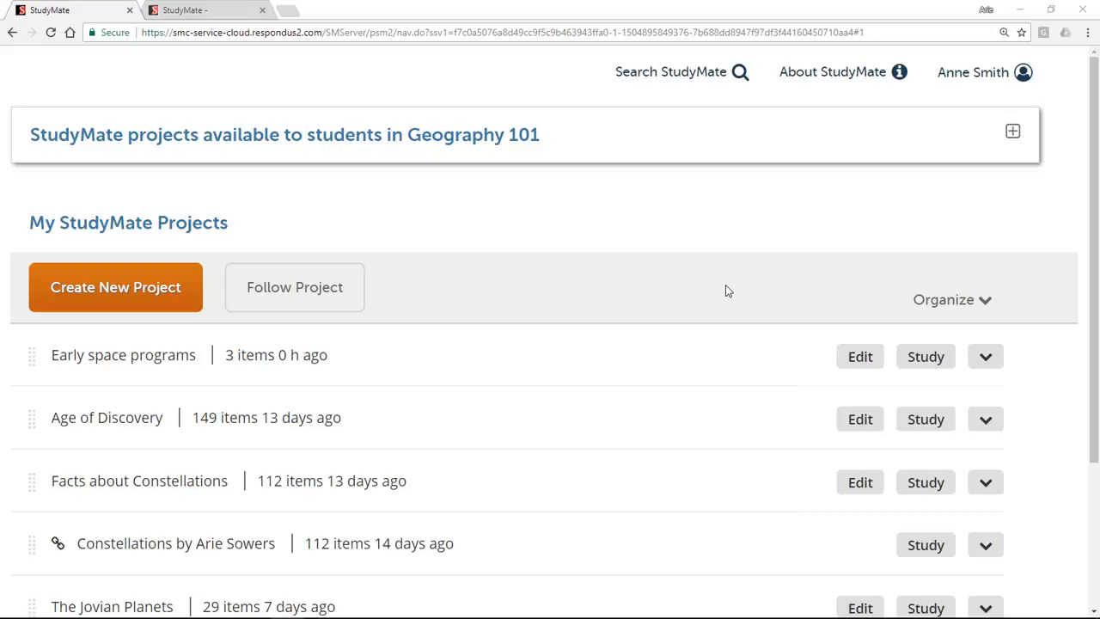
{"action": "mouse_move", "coordinate": [956, 347]}
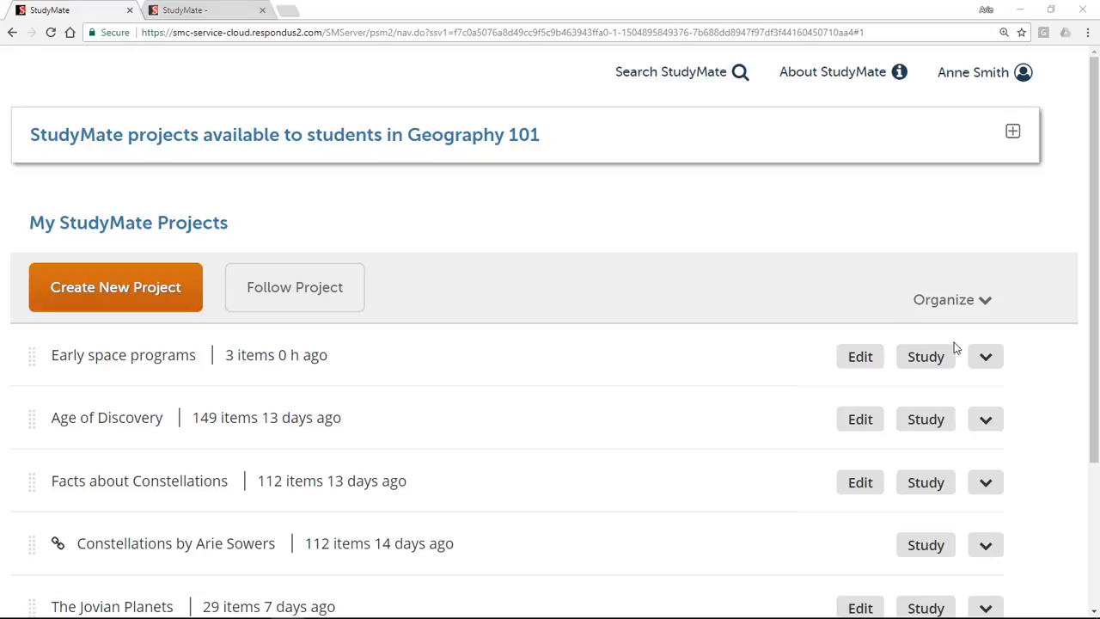
Share the Early space programs project, choosing Send via Email
{"action": "left_click", "coordinate": [985, 356]}
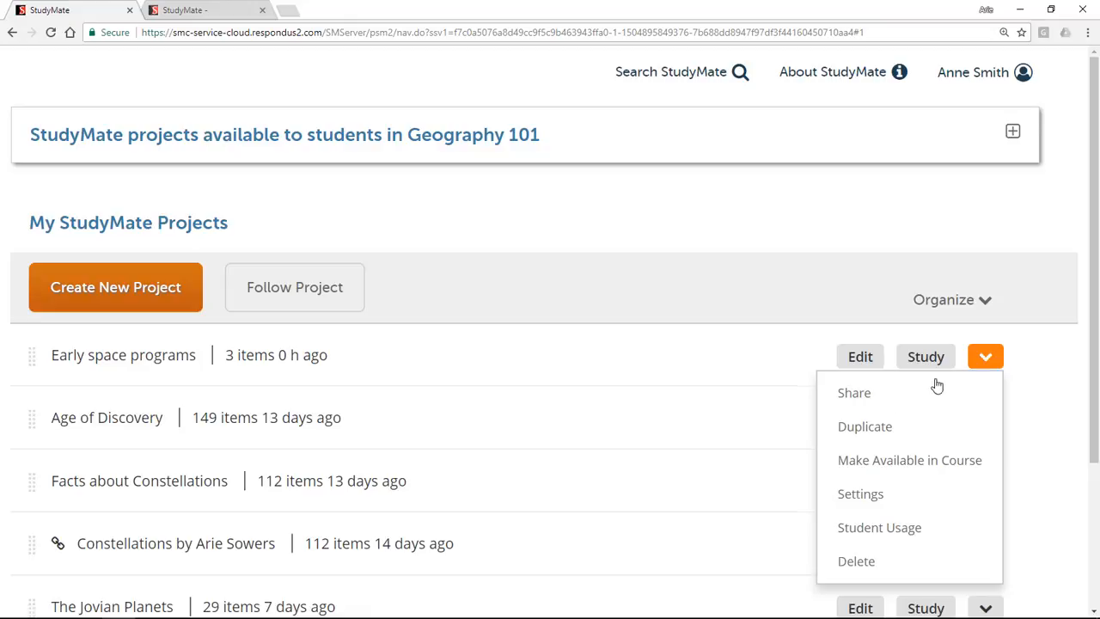
{"action": "left_click", "coordinate": [855, 392]}
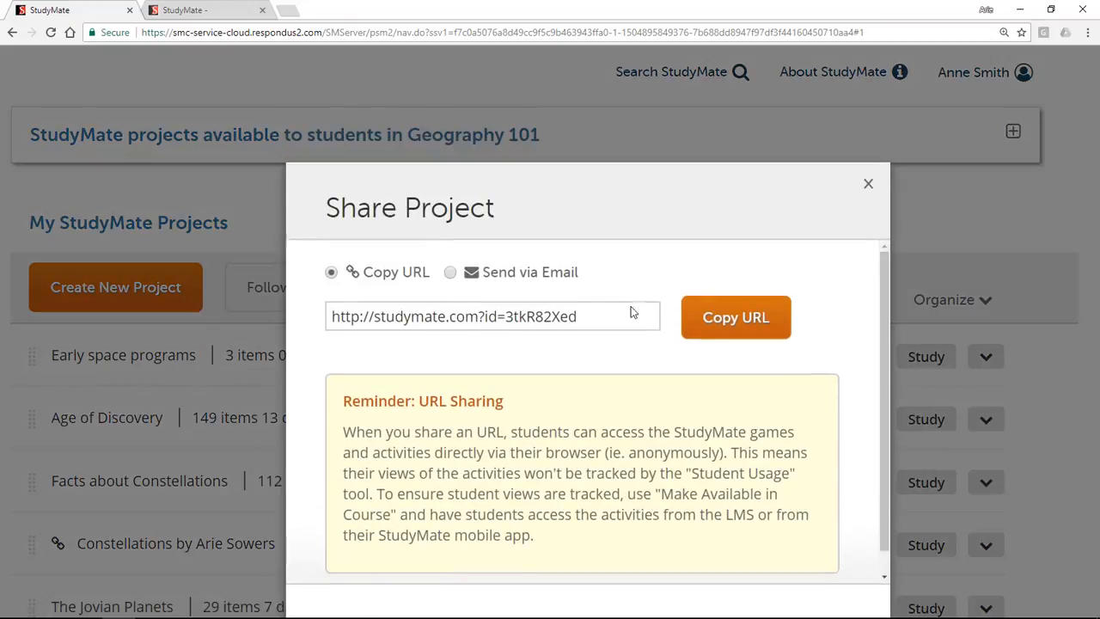
{"action": "left_click", "coordinate": [451, 272]}
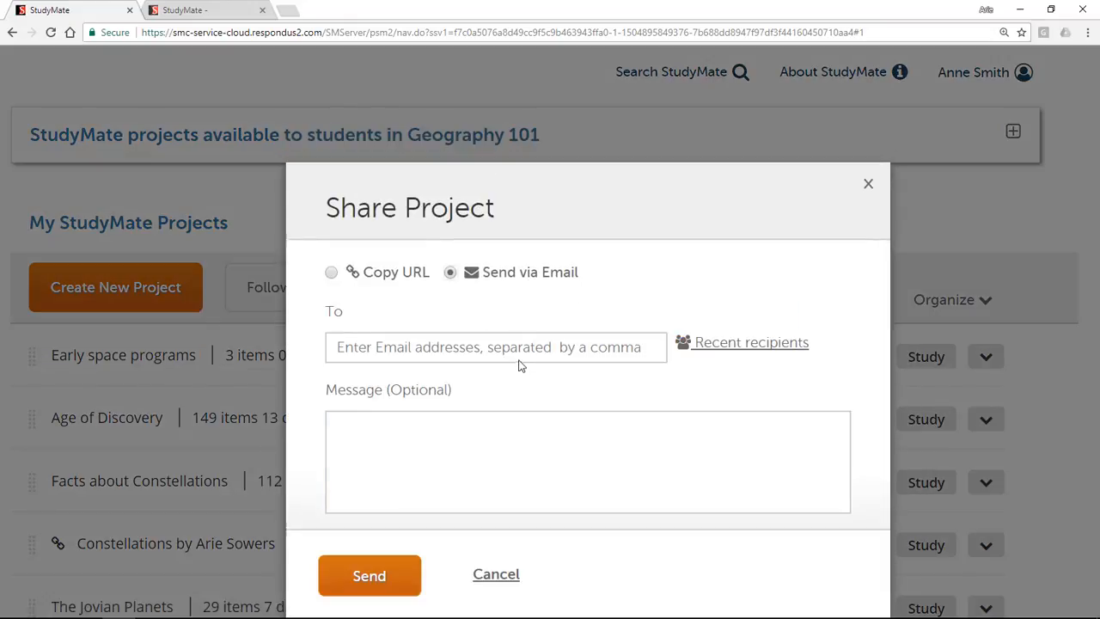